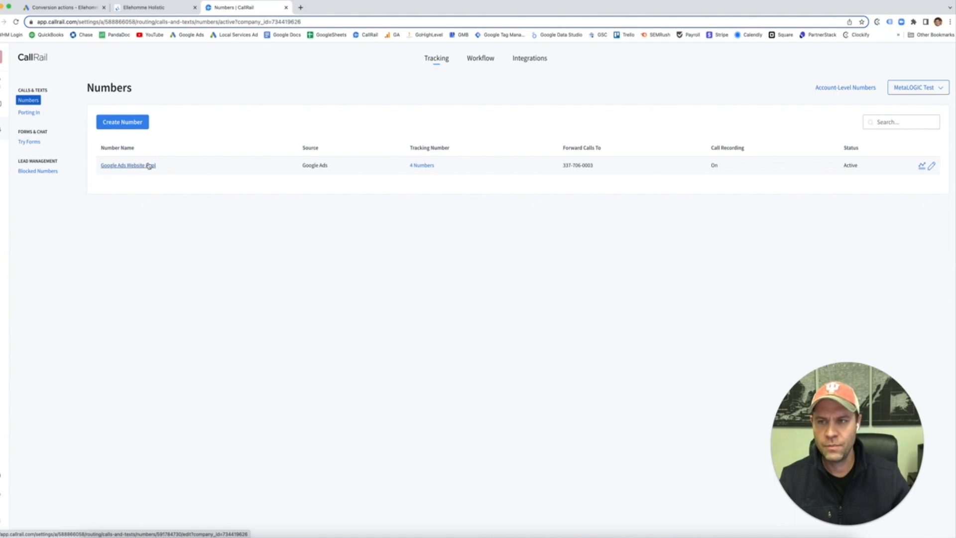
Start a new CallRail tracking number, checking the Google Ads Conversions tab in between
click(122, 121)
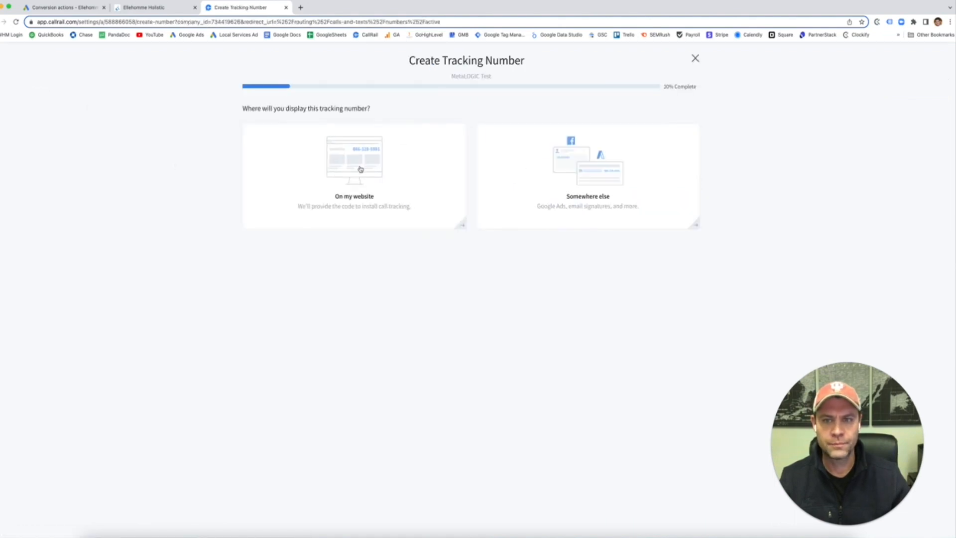
click(353, 167)
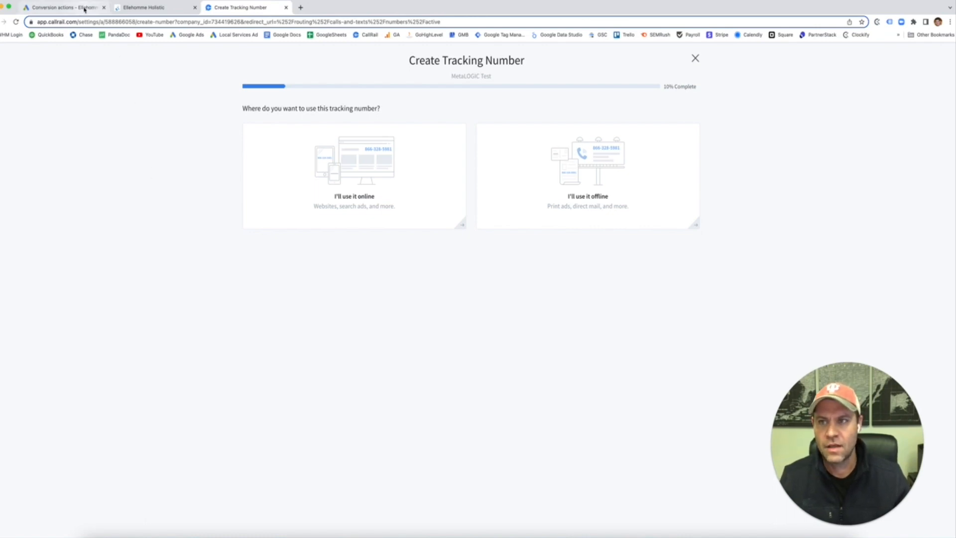
click(60, 8)
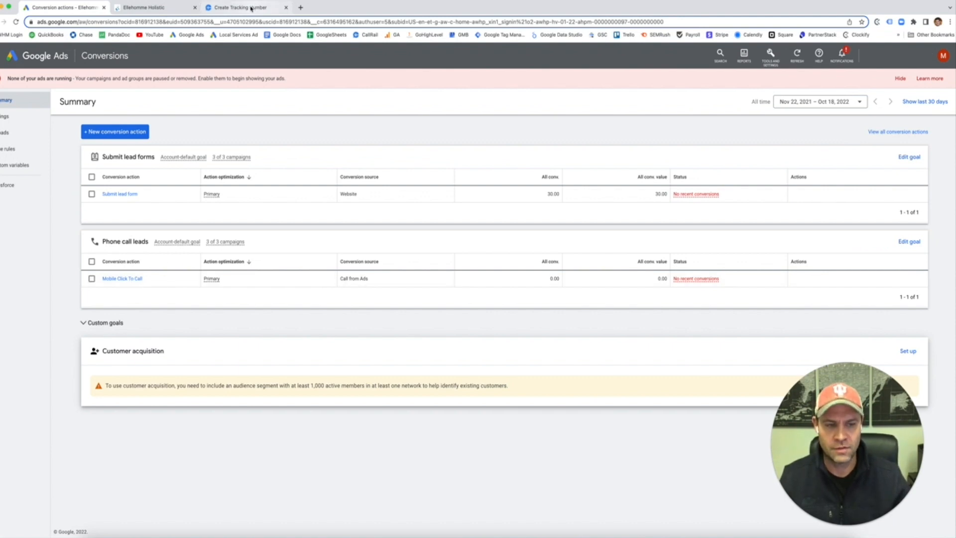
mouse_move(242, 7)
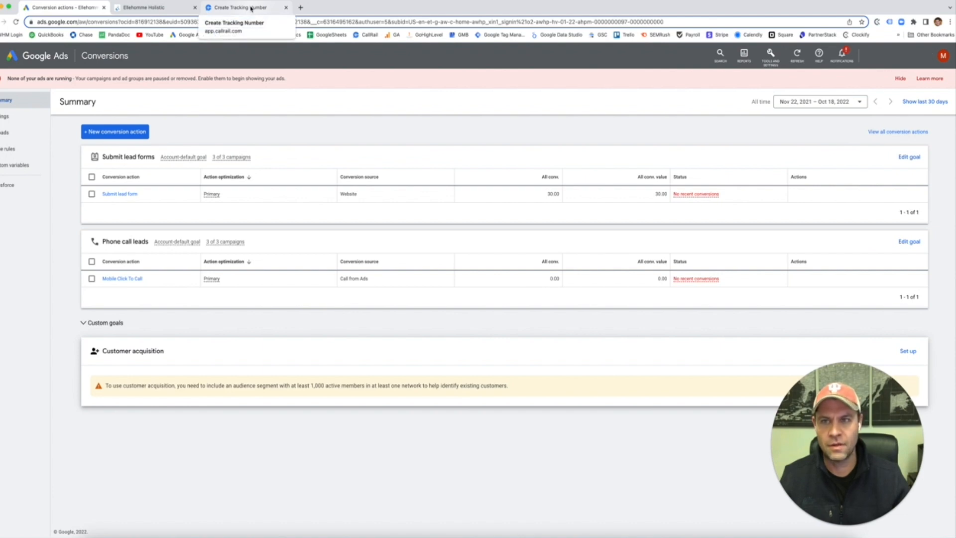
click(245, 8)
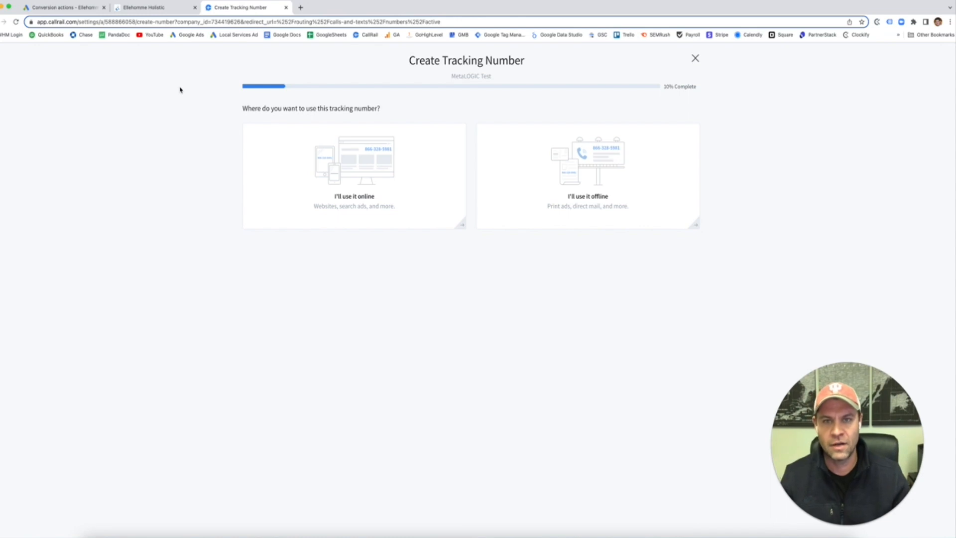
mouse_move(166, 115)
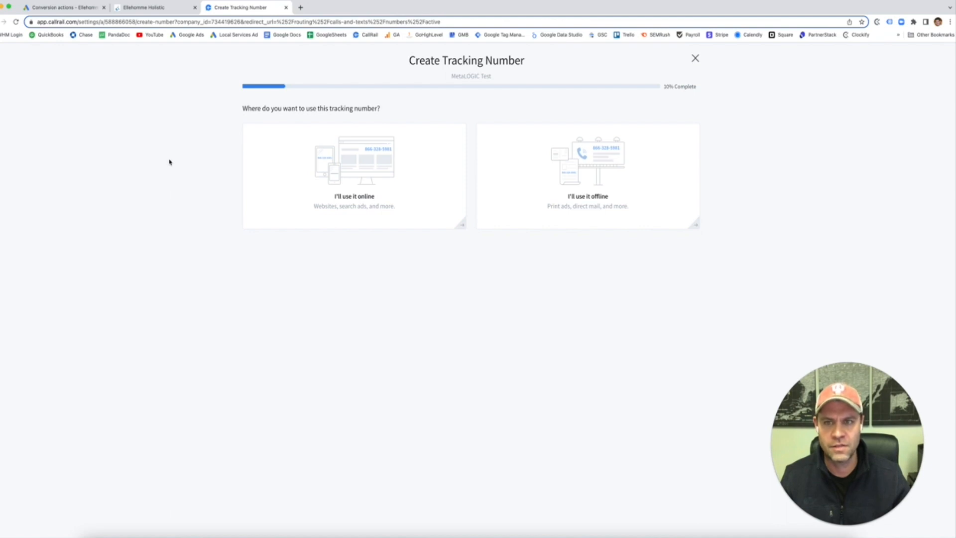
mouse_move(384, 88)
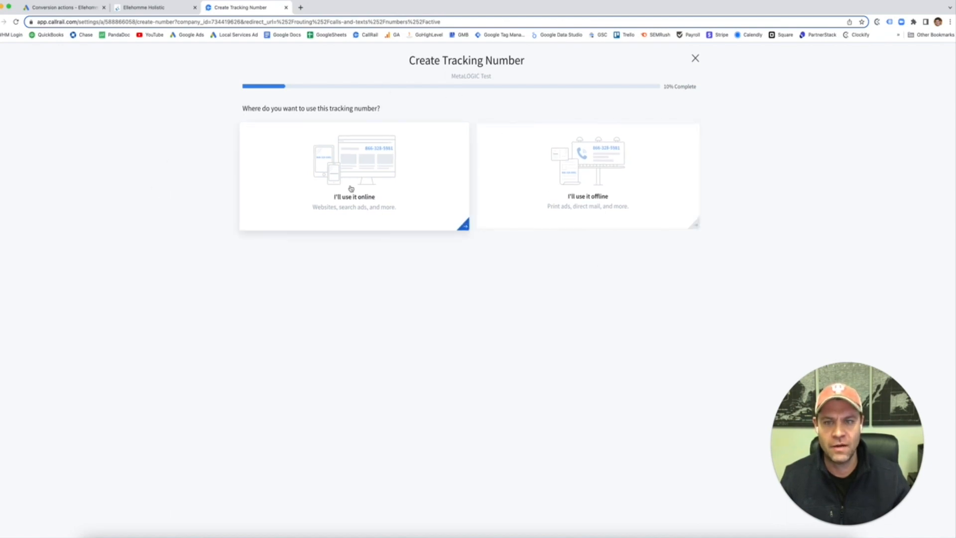
Set the number for online use in a Google Ads ad extension on desktop and mobile
click(353, 187)
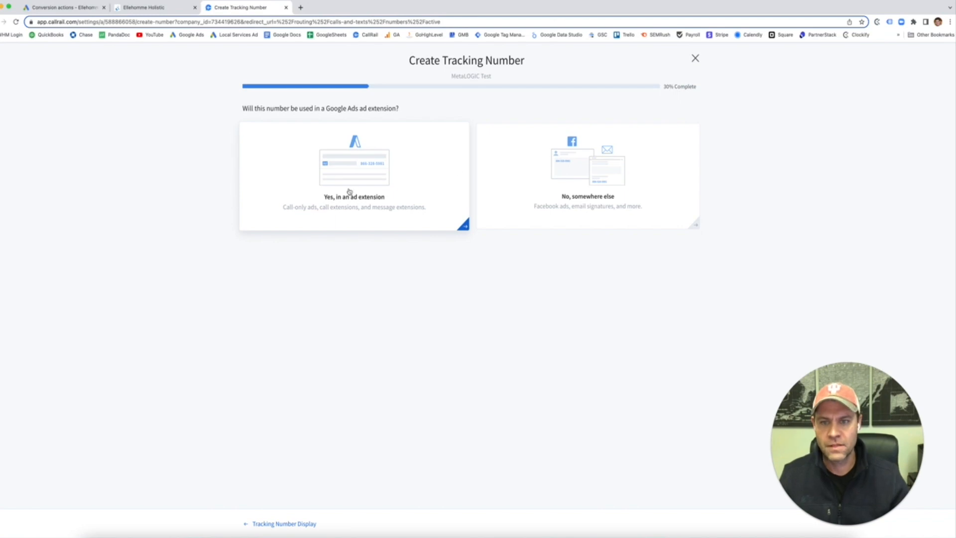
click(348, 192)
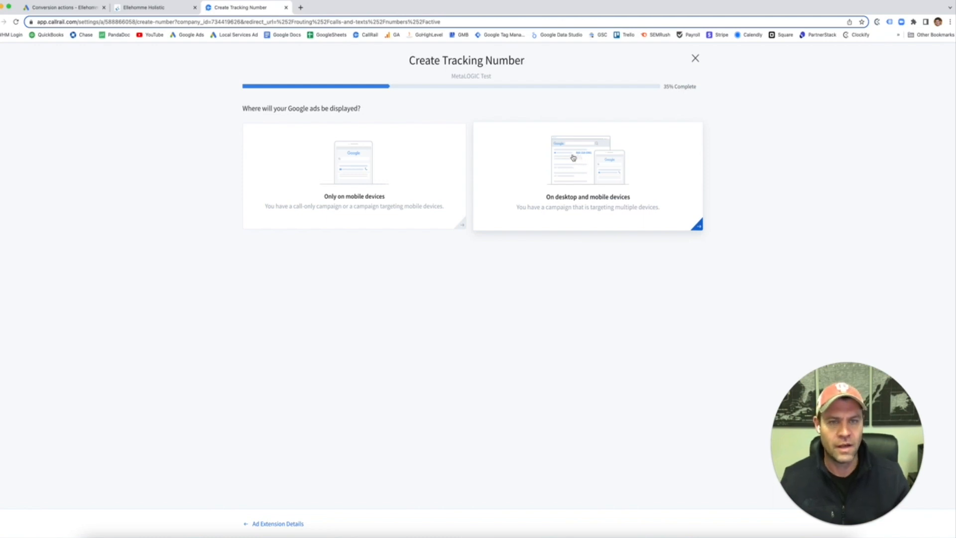
click(587, 165)
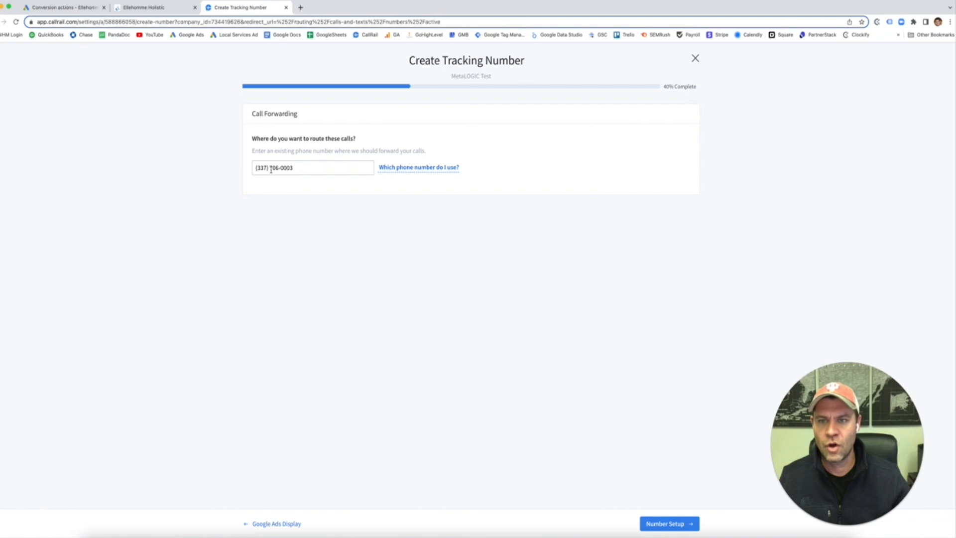
click(668, 536)
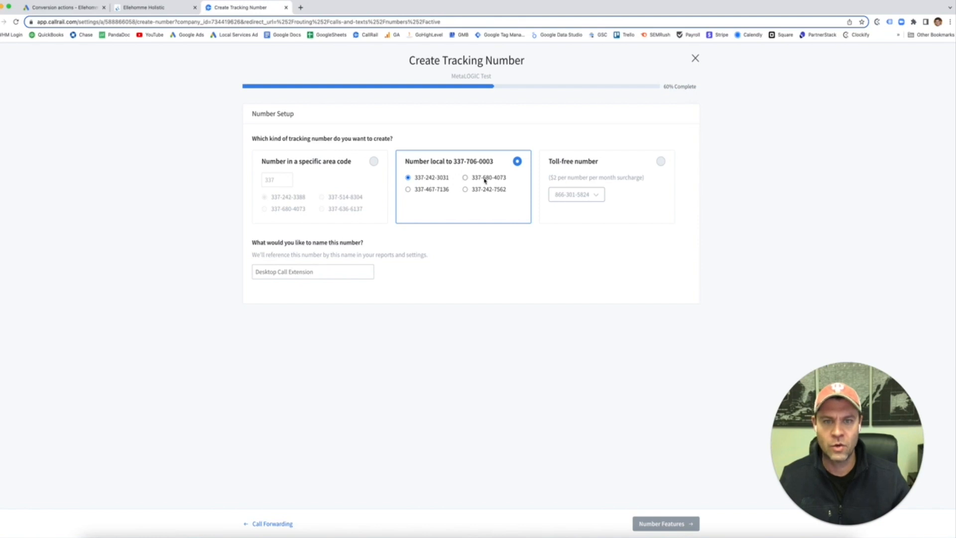
mouse_move(509, 212)
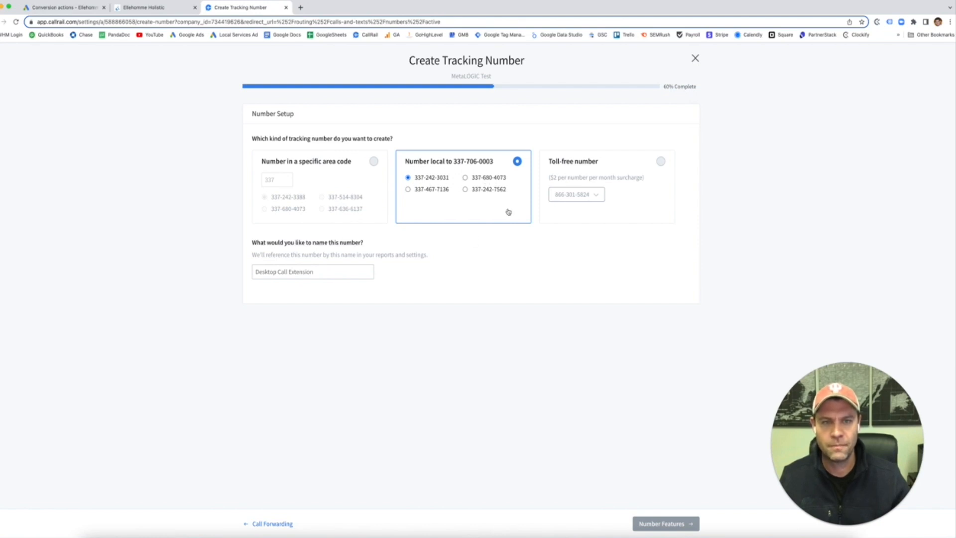
click(313, 271)
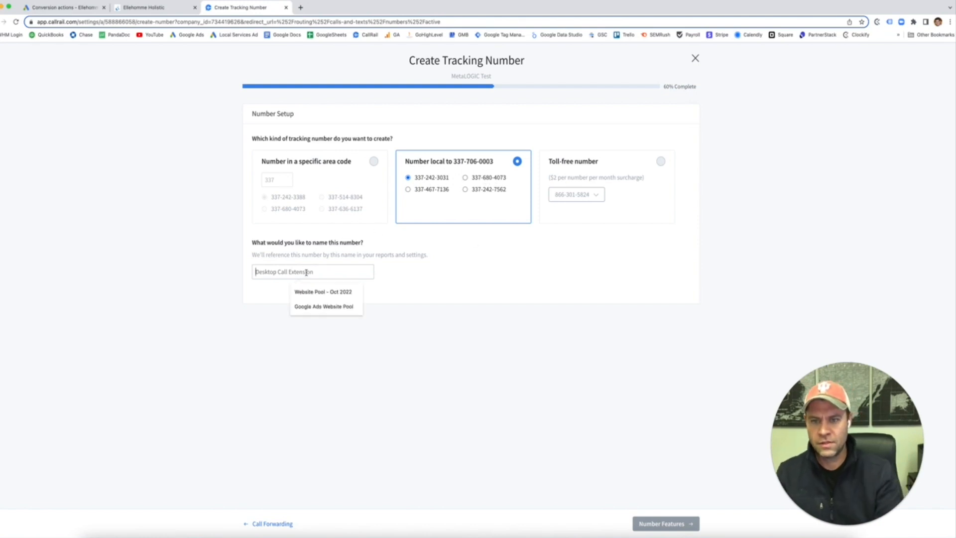
text(Google Ads Call Exten)
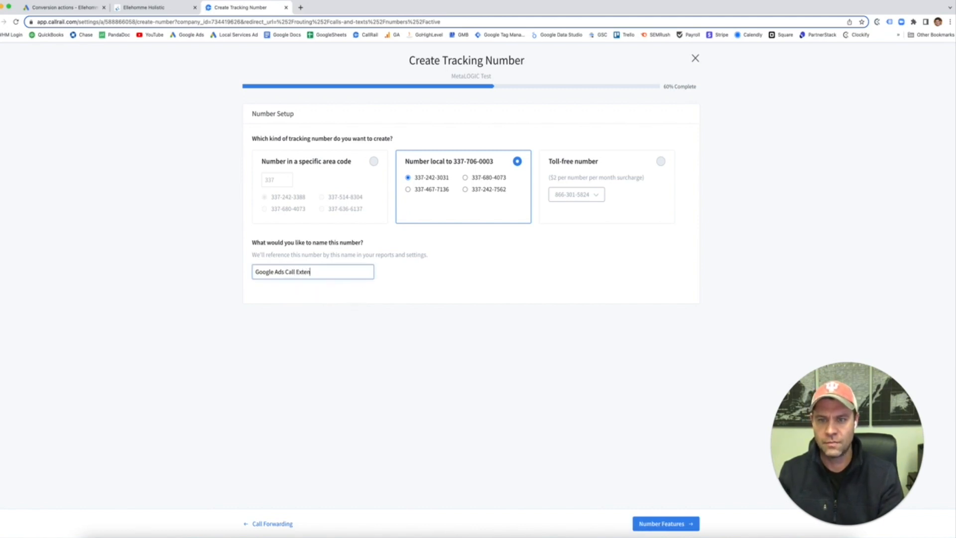
text(sion)
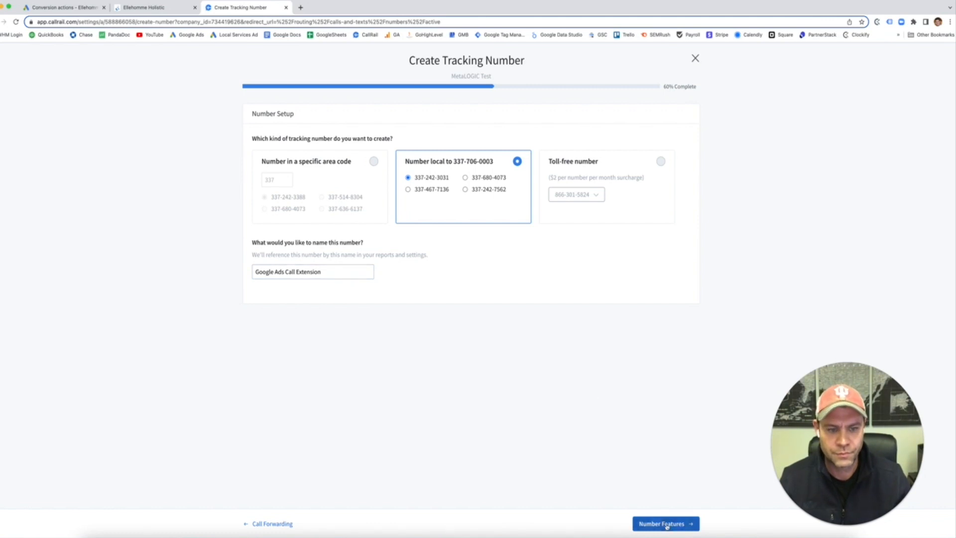
click(665, 537)
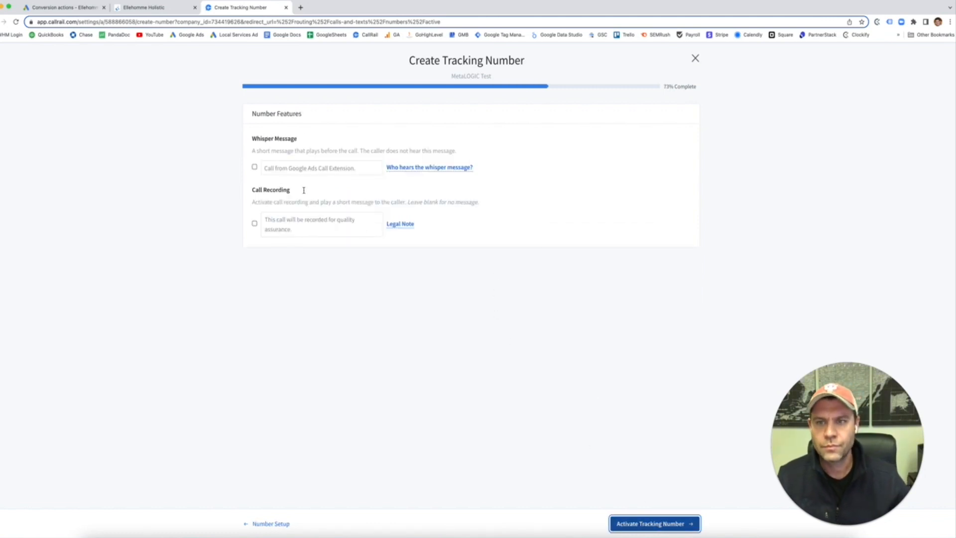
mouse_move(295, 217)
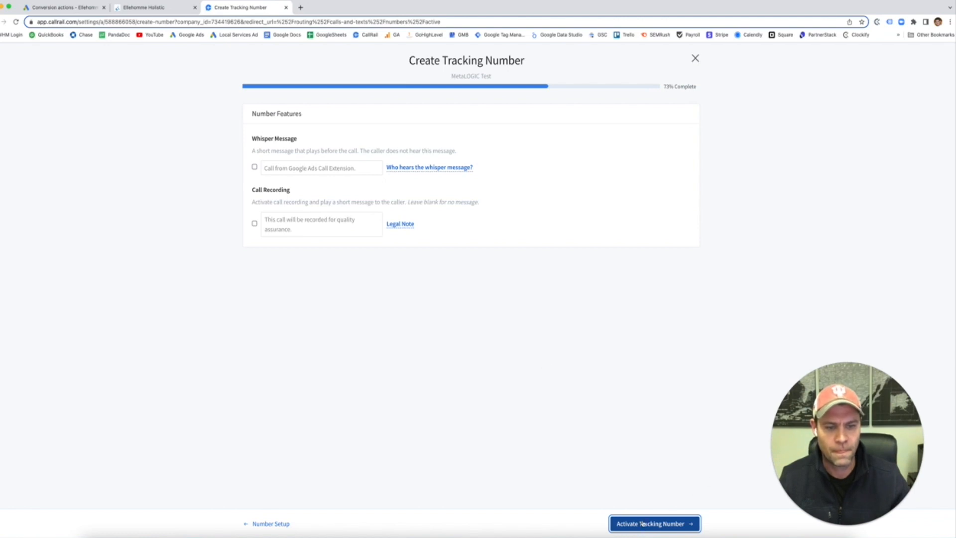
click(653, 524)
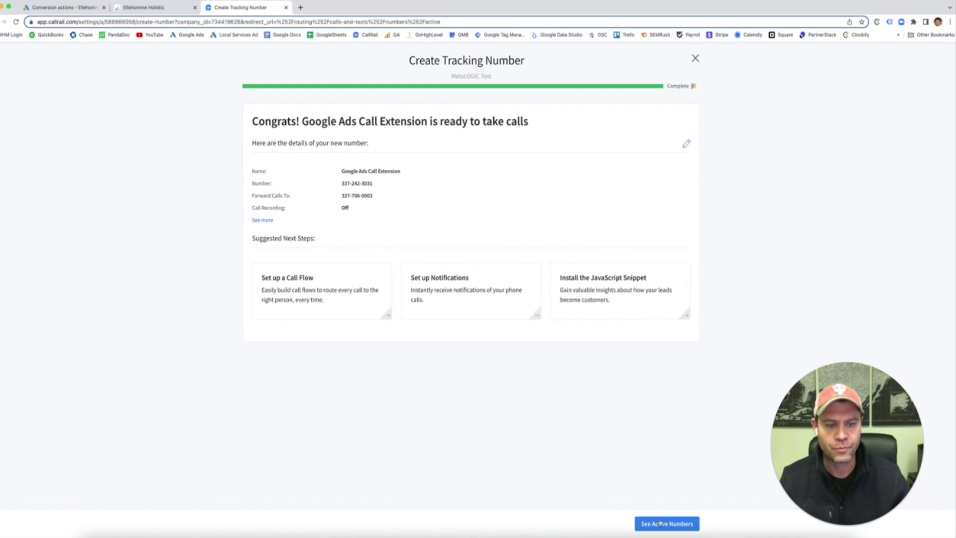
click(669, 522)
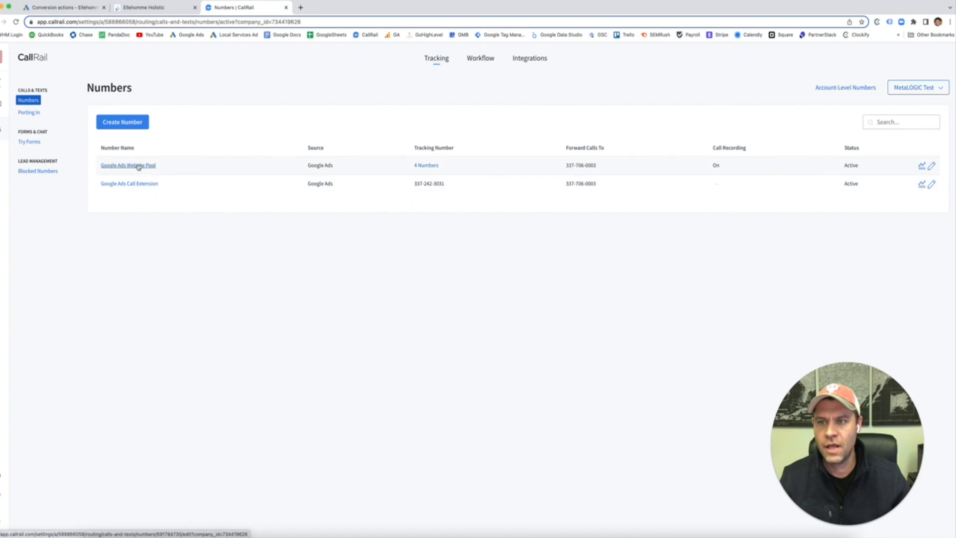
mouse_move(596, 68)
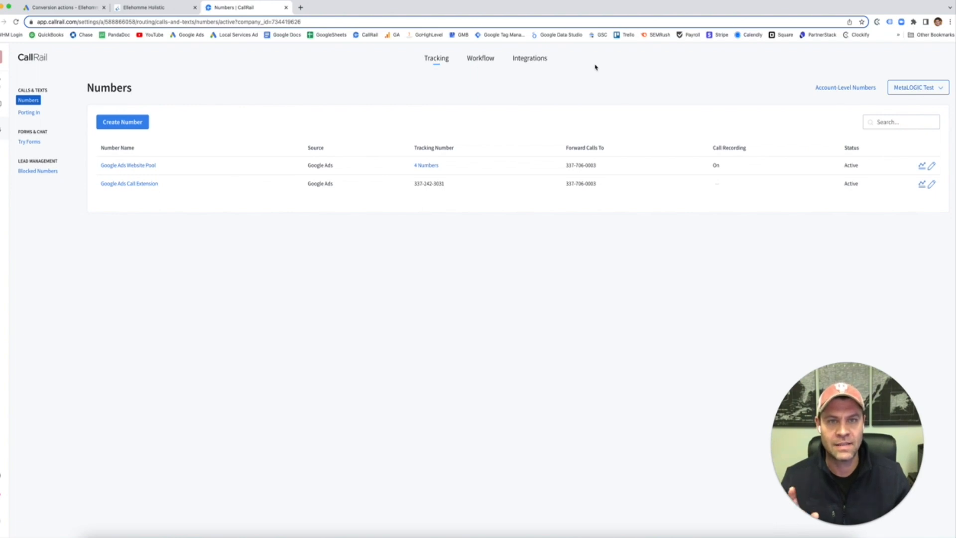
mouse_move(569, 54)
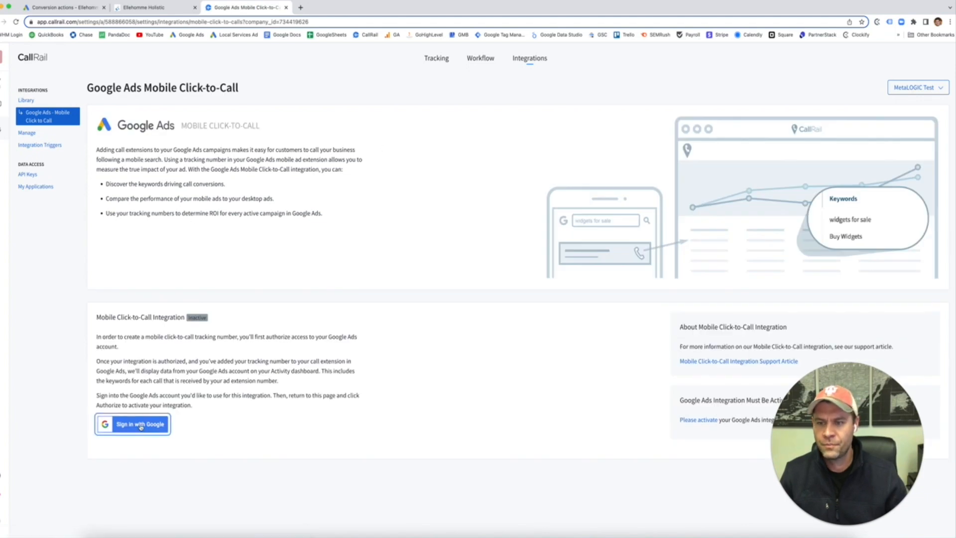
Authorize the integration with the Google account and grant CallRail access to Google Ads
click(132, 424)
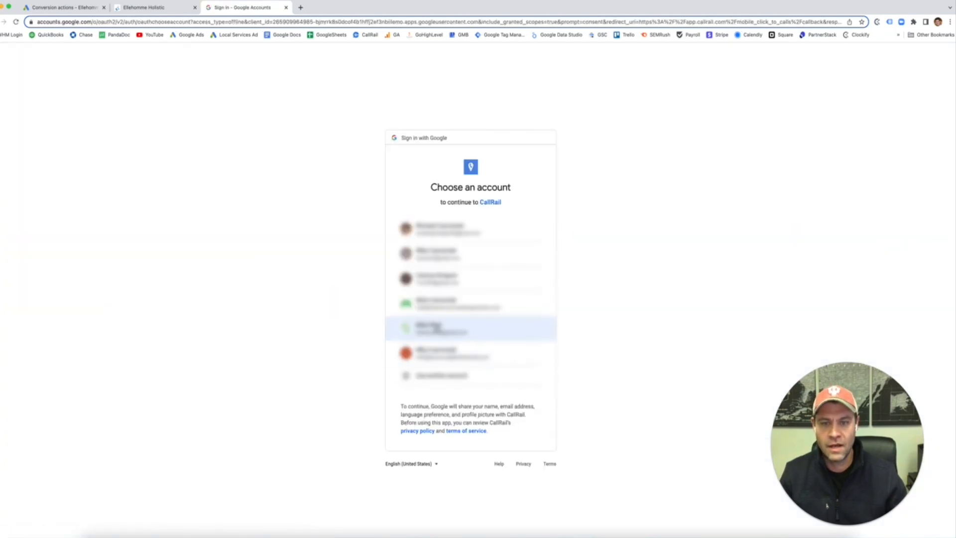
click(469, 328)
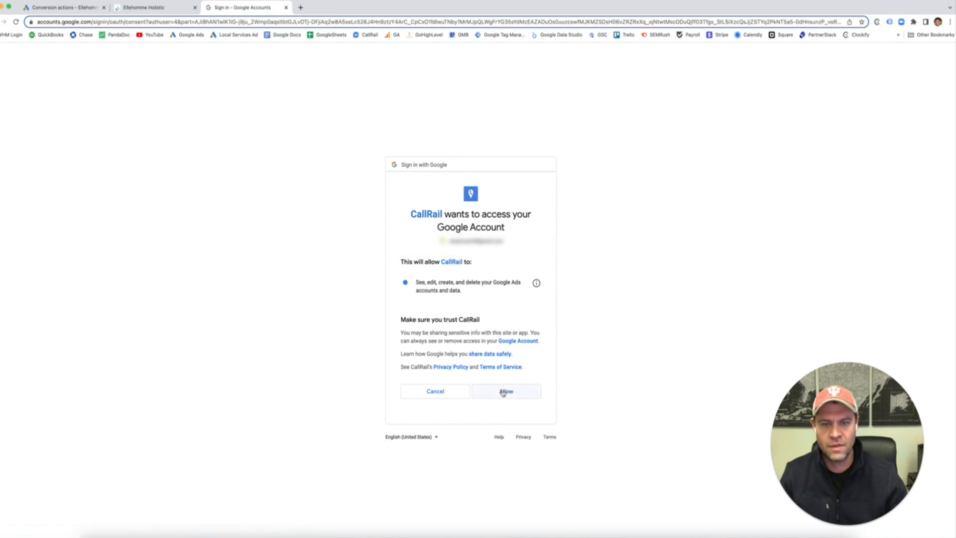
click(506, 390)
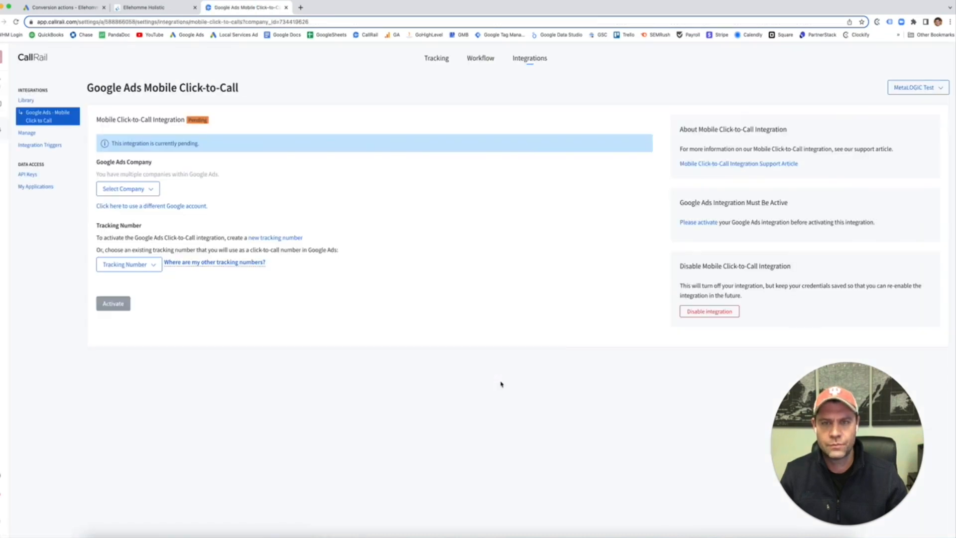
Activate Mobile Click-to-Call for Ellehomme Med Spa using the Google Ads Call Extension number
click(128, 190)
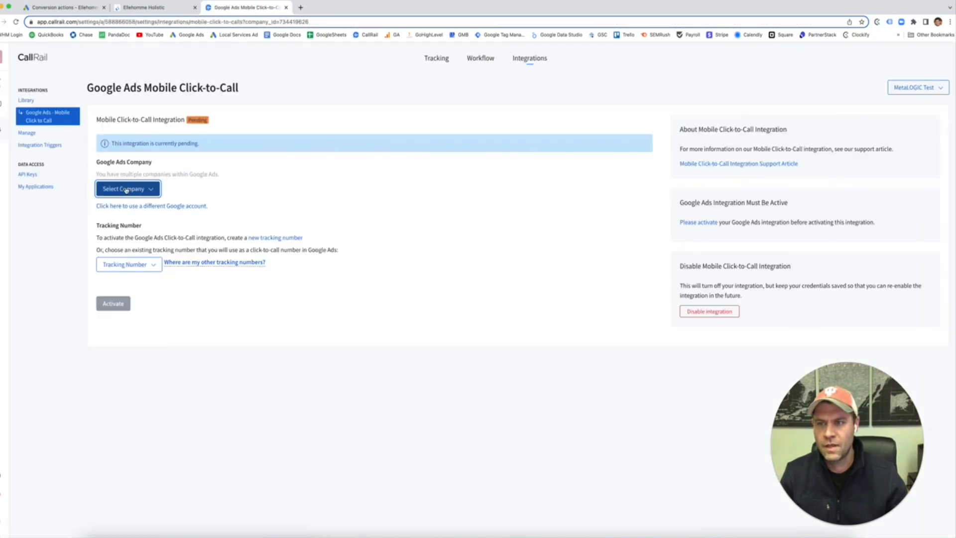
click(127, 189)
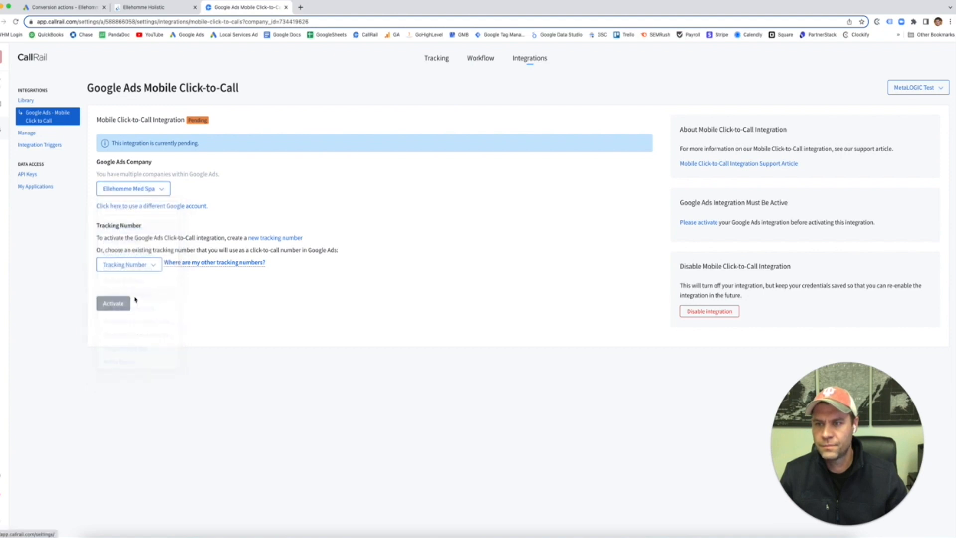
click(129, 264)
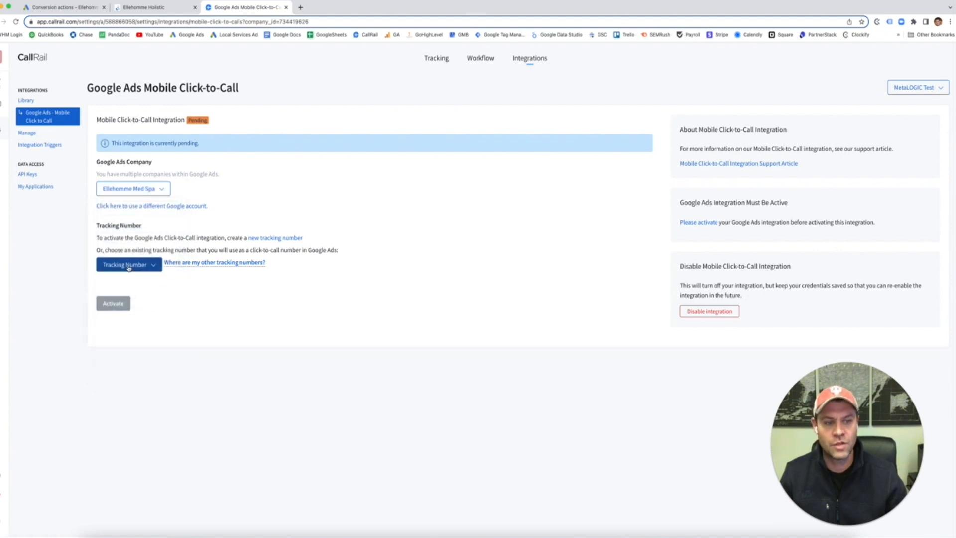
click(129, 265)
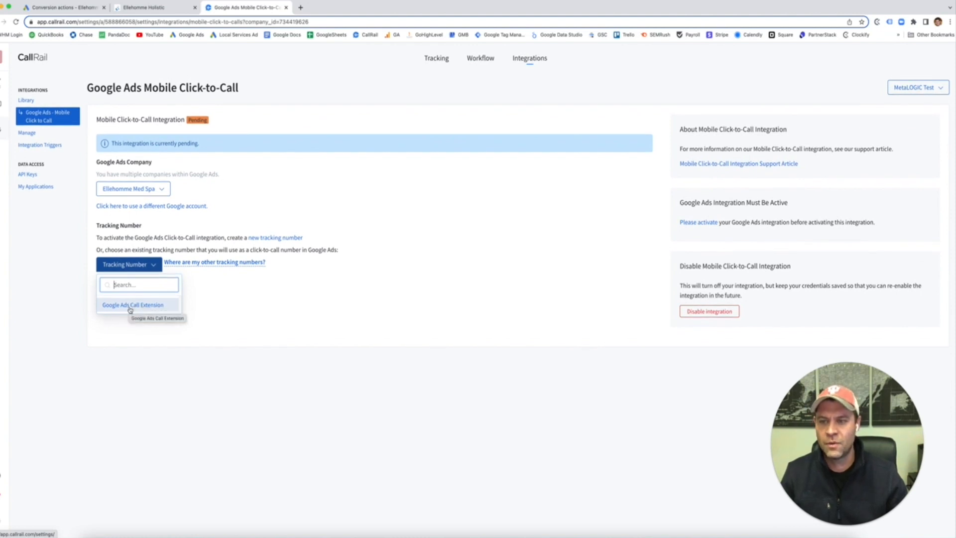
click(135, 304)
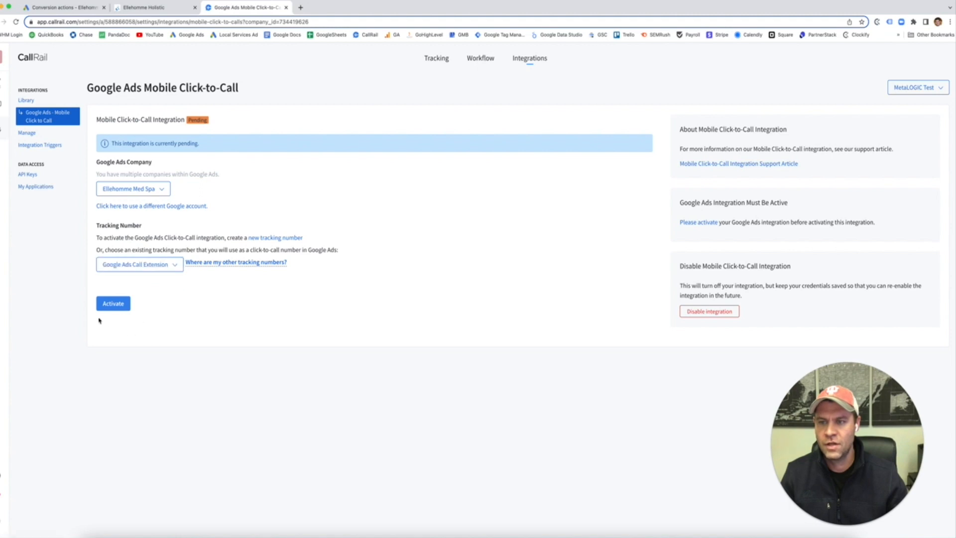
click(112, 303)
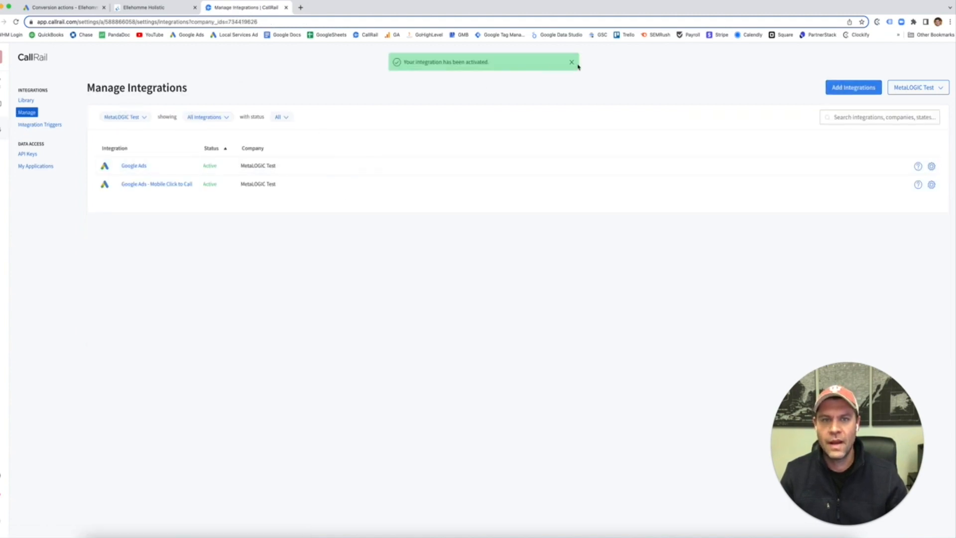
Dismiss the activation notice and return to CallRail's tracking numbers list via the Conversions tab
click(26, 100)
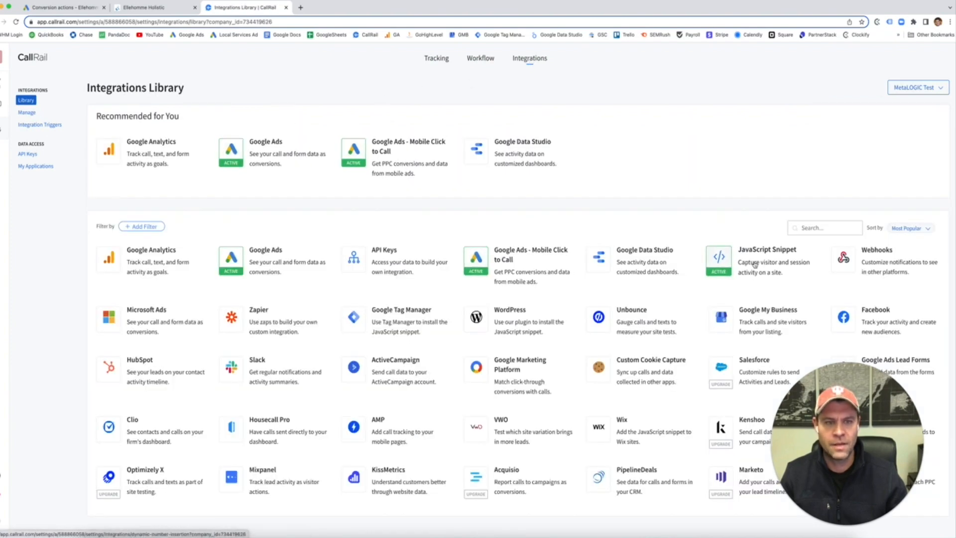
mouse_move(346, 86)
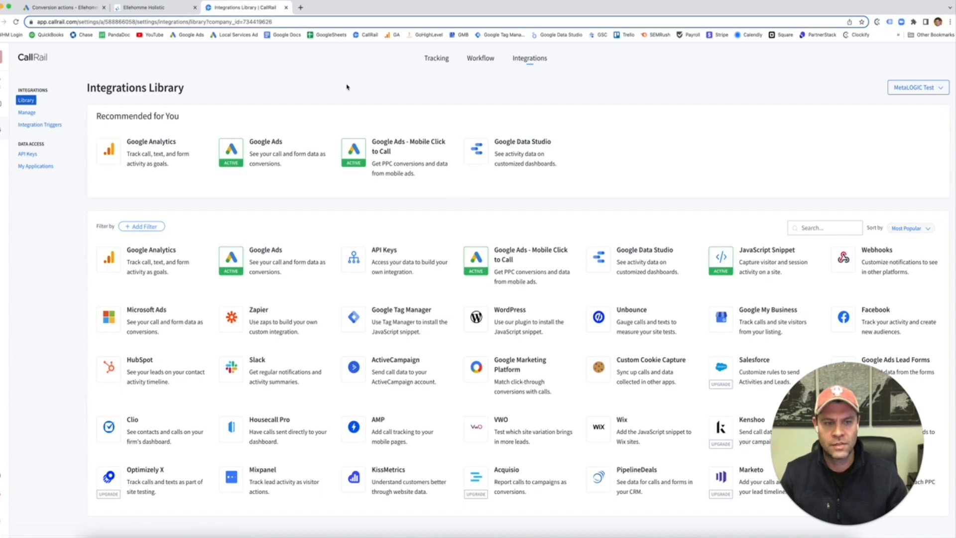
click(65, 8)
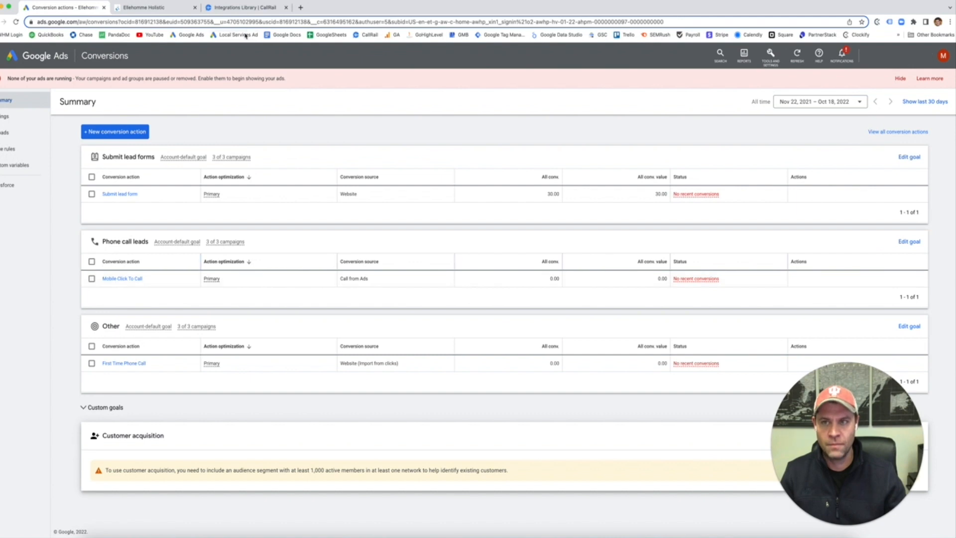
click(247, 8)
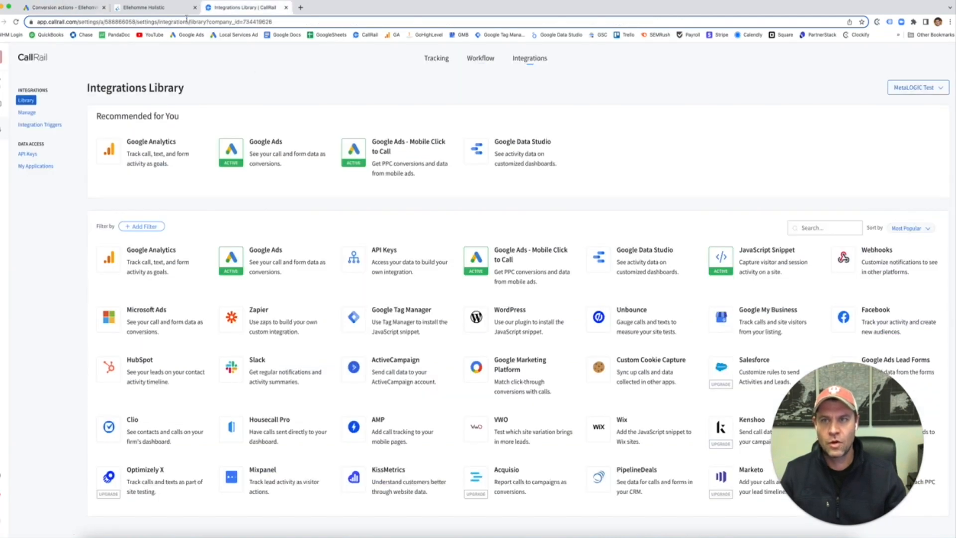
click(436, 57)
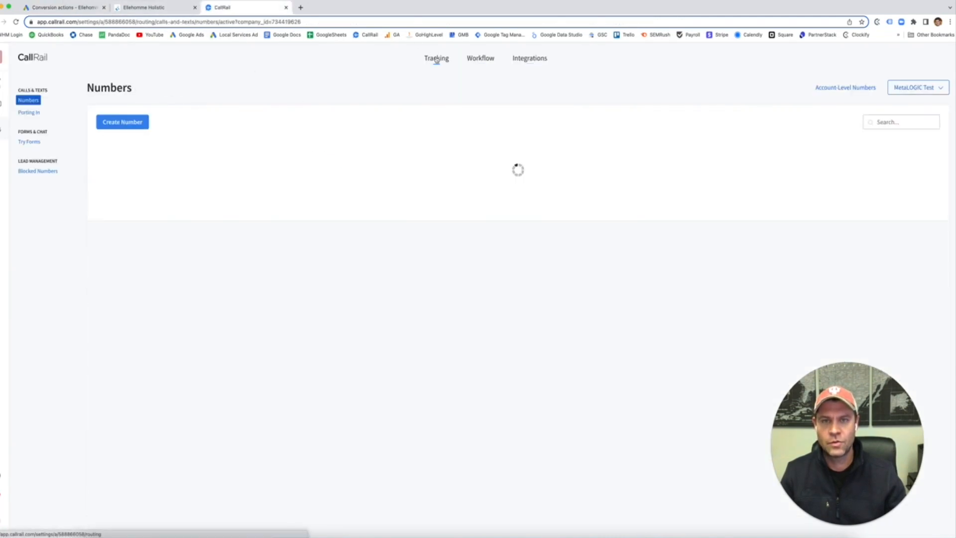
Return to Google Ads and enter the Liposuction campaign's ad groups
click(60, 8)
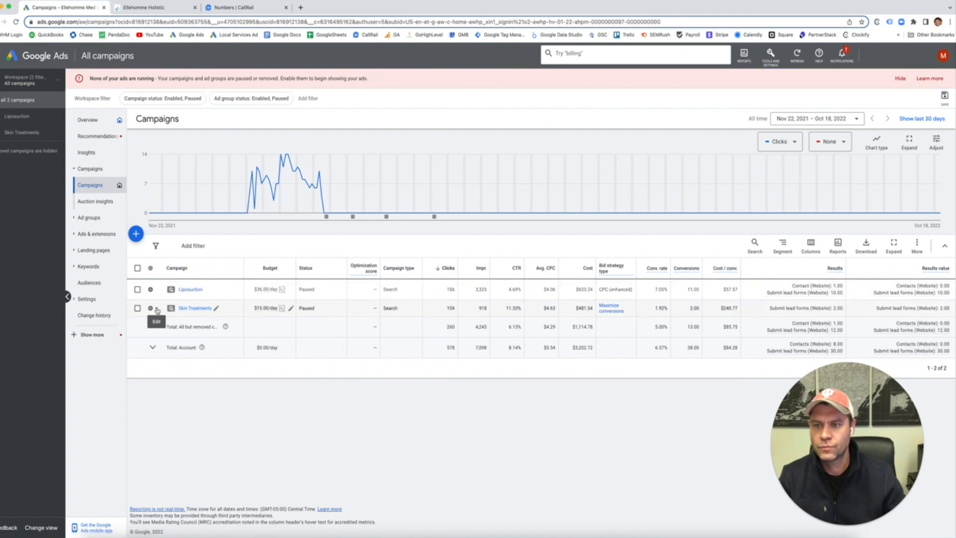
click(190, 289)
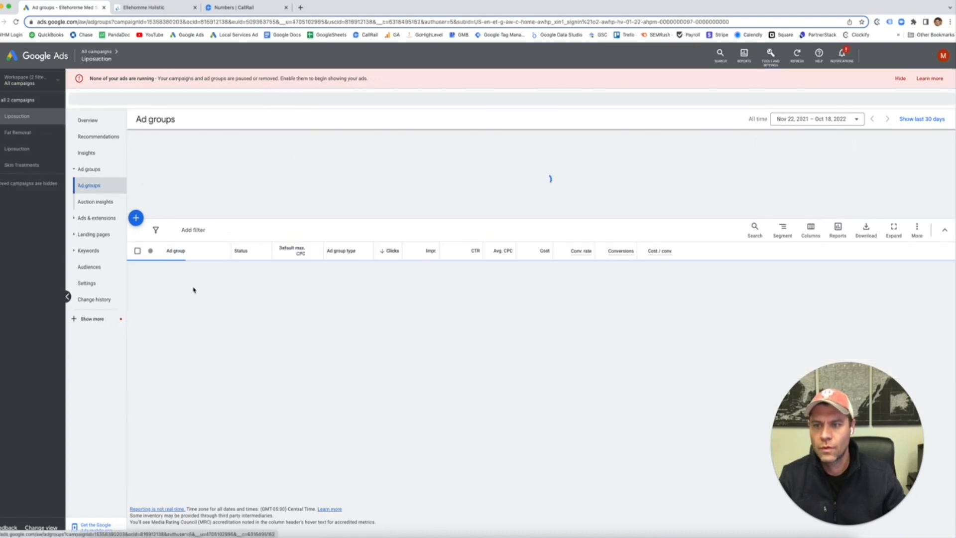
Reach the Liposuction campaign's extensions and bring up its call extension for editing
click(81, 201)
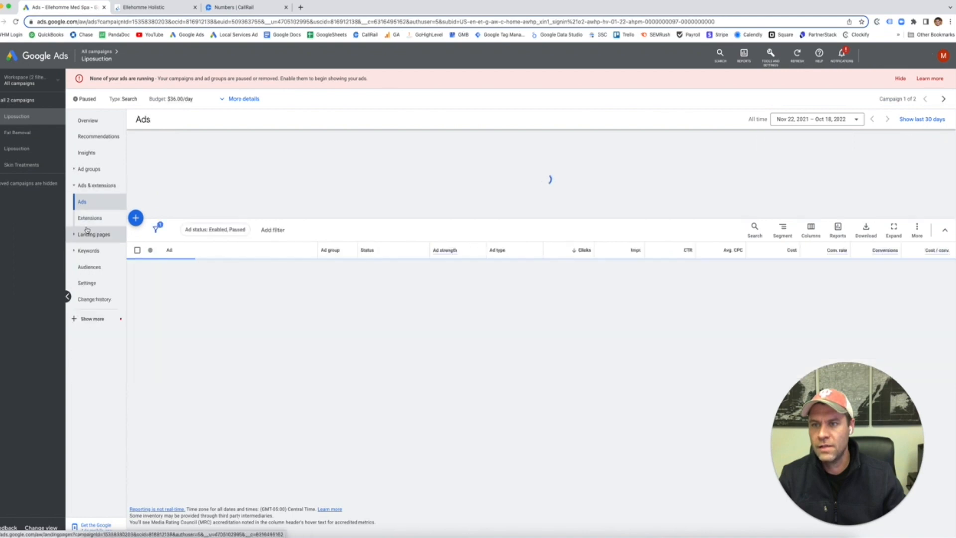
click(89, 217)
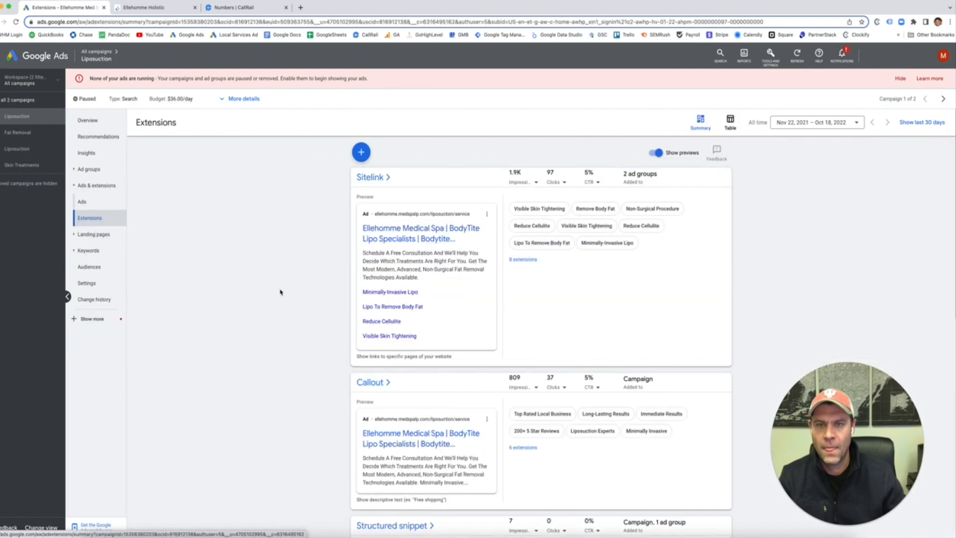
scroll(down, 3)
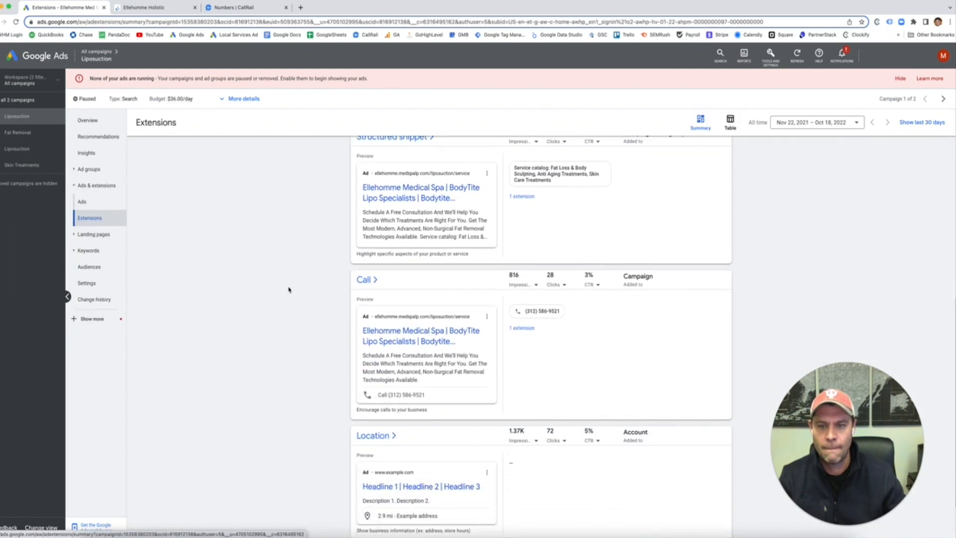
scroll(down, 3)
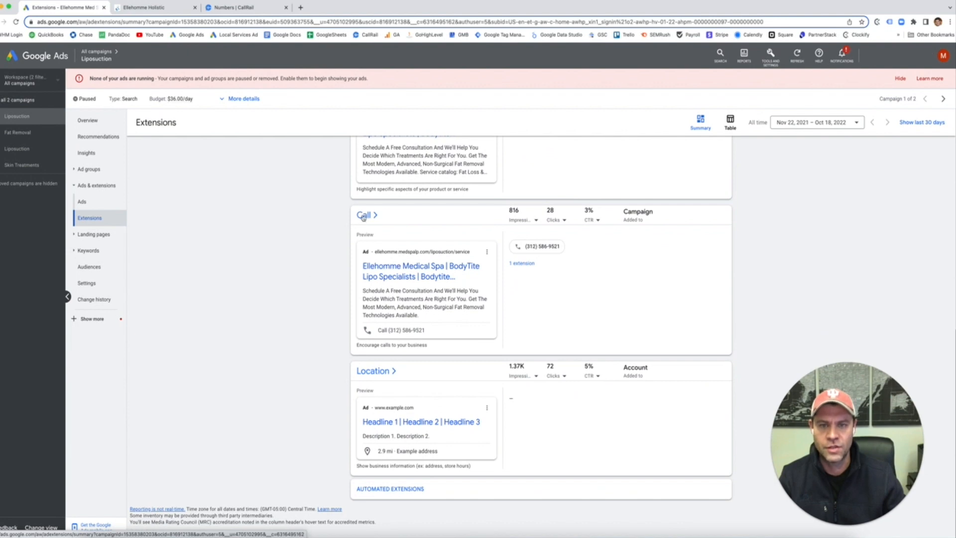
click(363, 215)
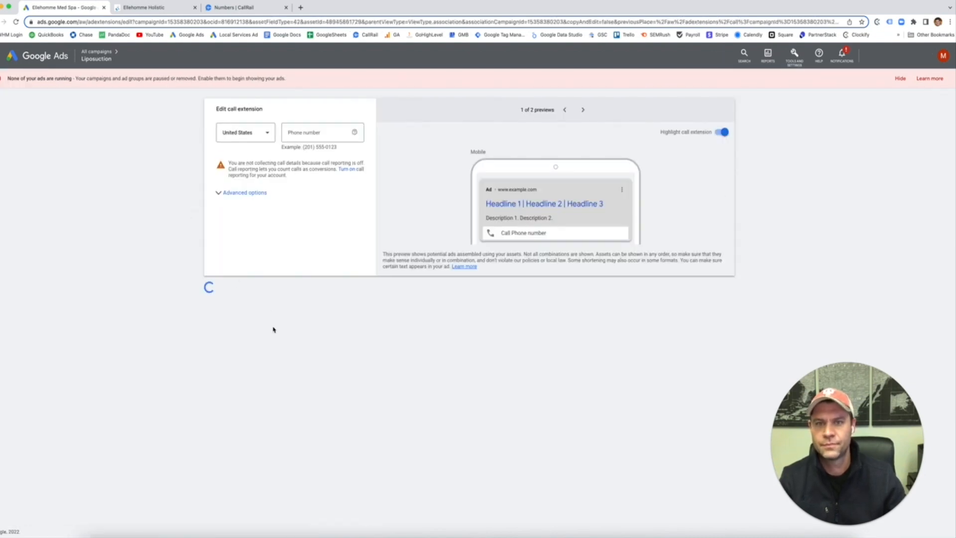
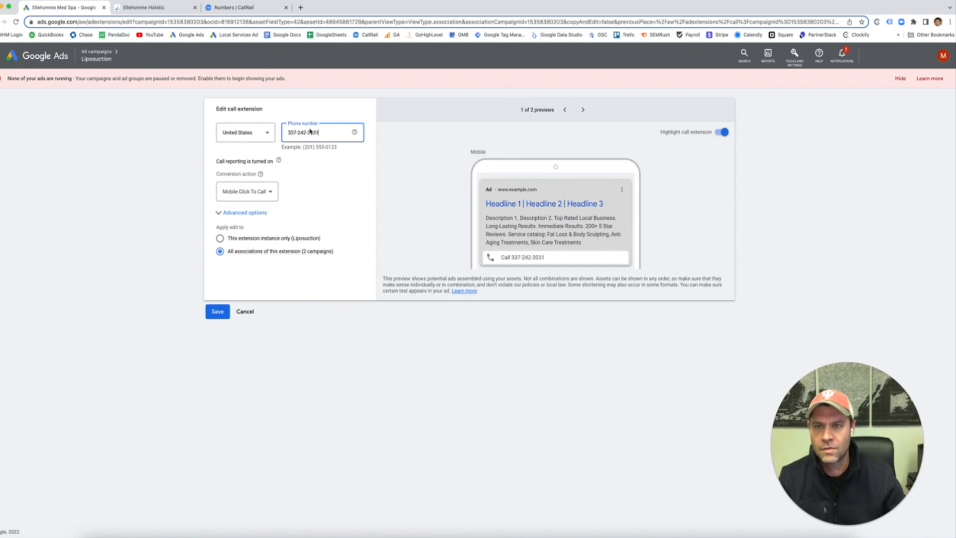
click(247, 8)
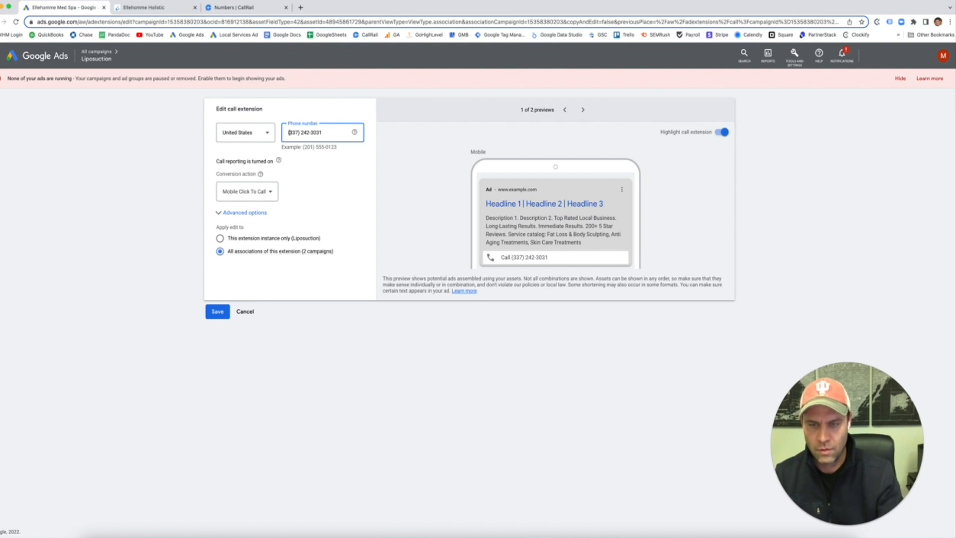
click(246, 191)
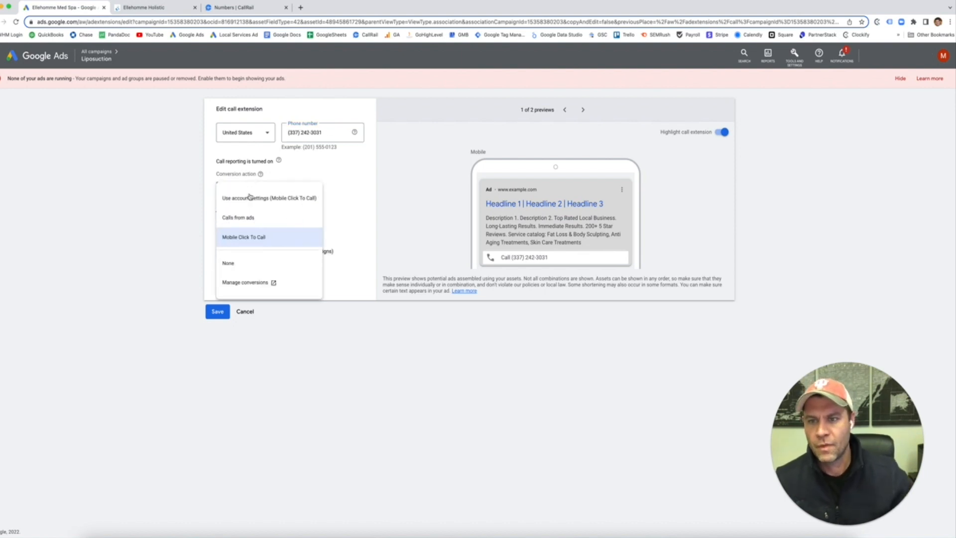
mouse_move(252, 213)
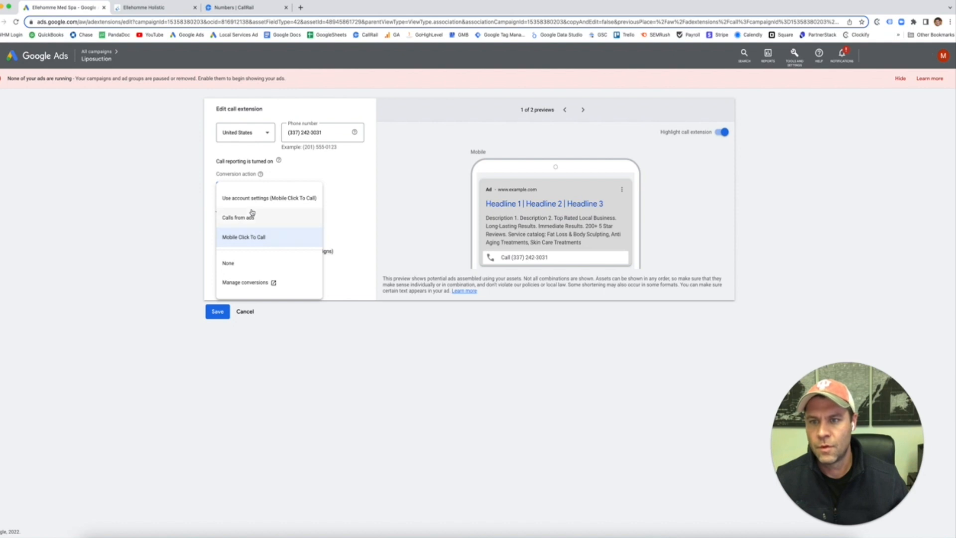
click(243, 237)
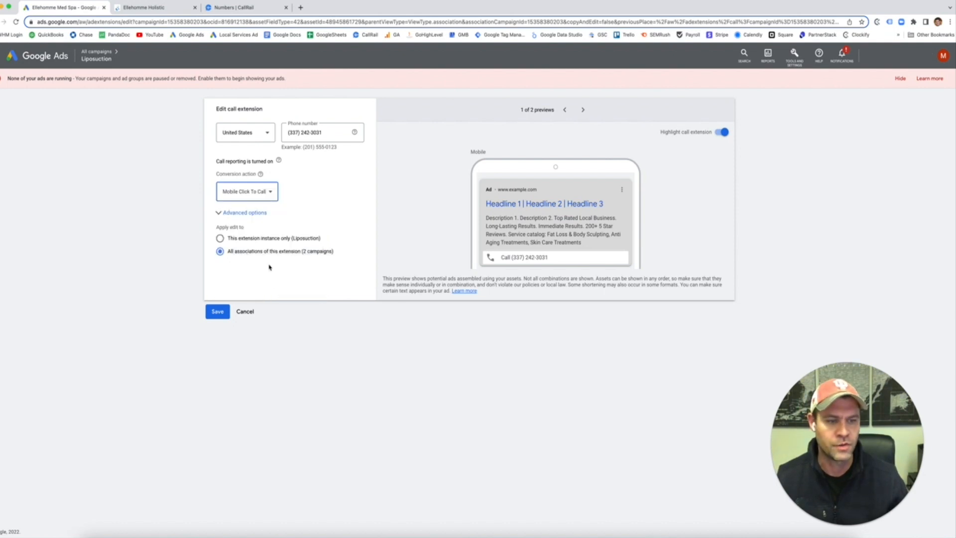
click(217, 310)
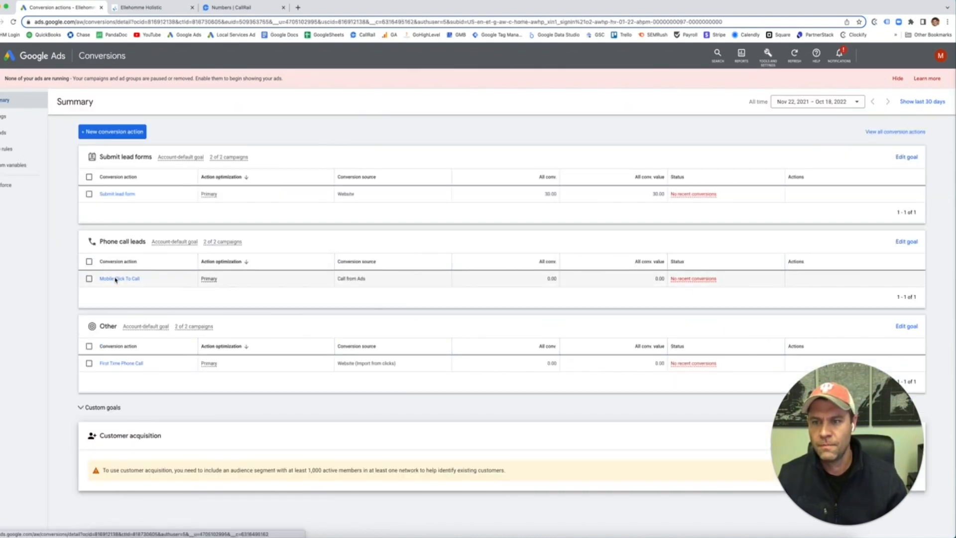
Enter the Mobile Click To Call conversion action's settings for editing
click(120, 279)
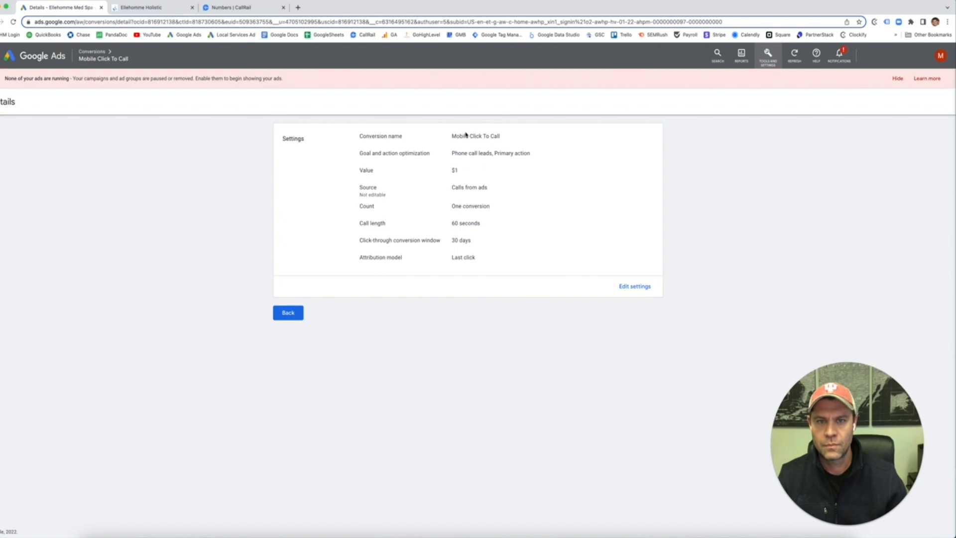
click(634, 285)
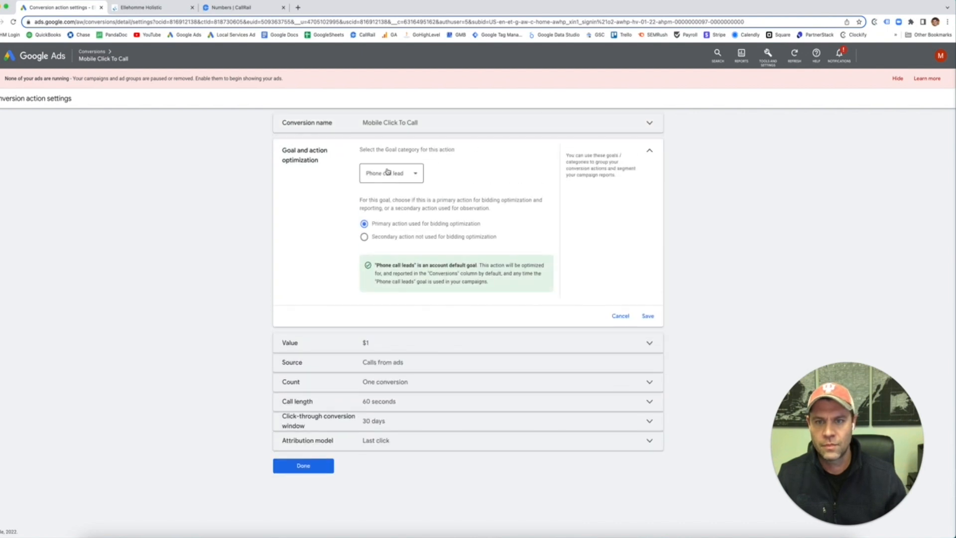
Keep Phone call lead category and one-per-interaction counting; save 60-second call length and 60-day window
click(390, 173)
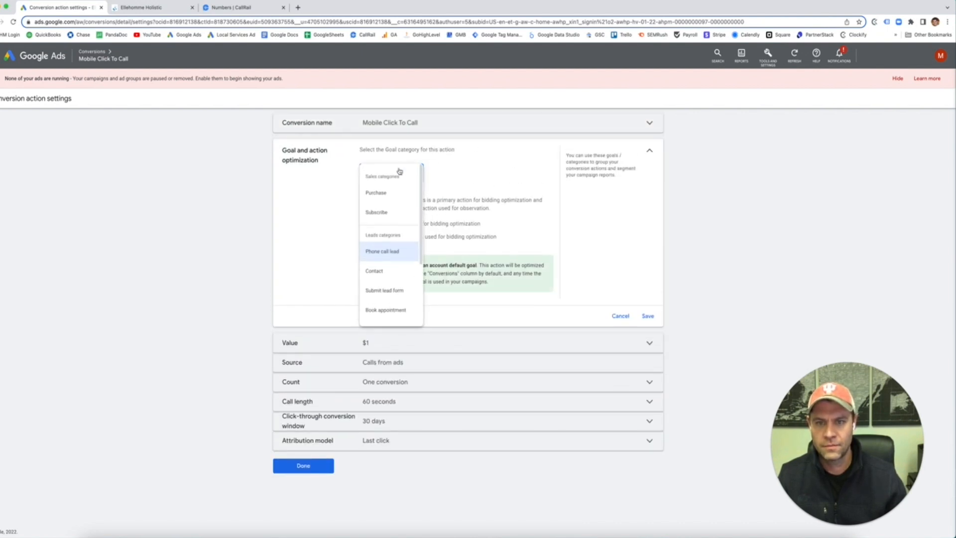
click(382, 251)
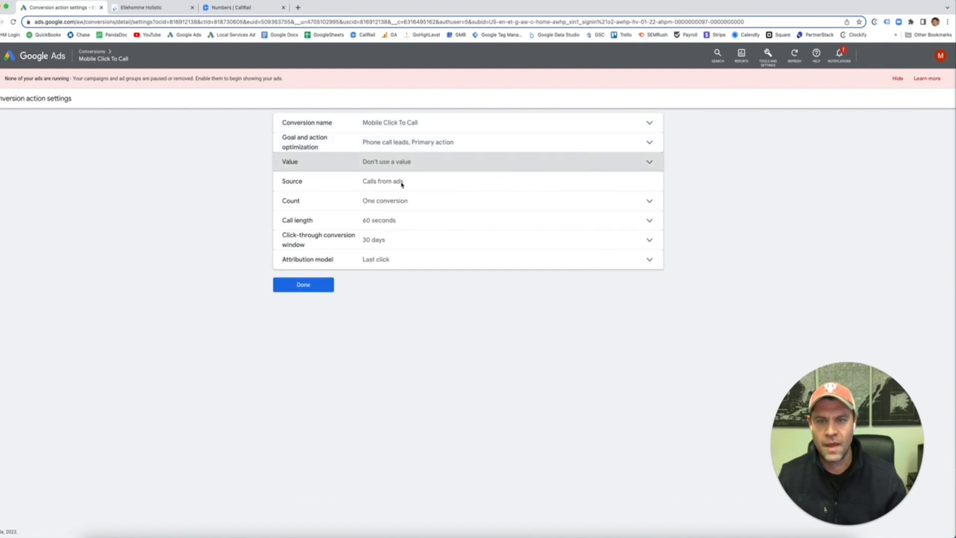
mouse_move(399, 203)
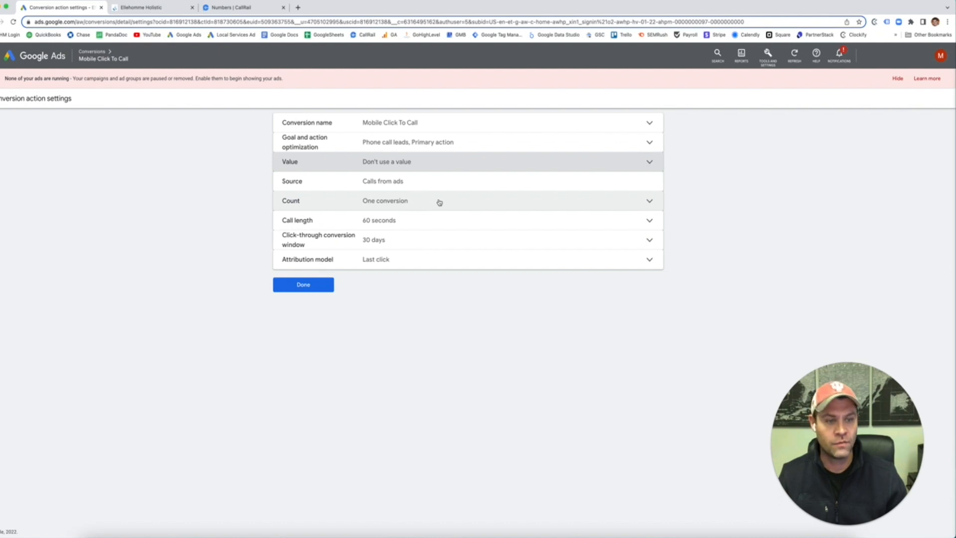
click(440, 201)
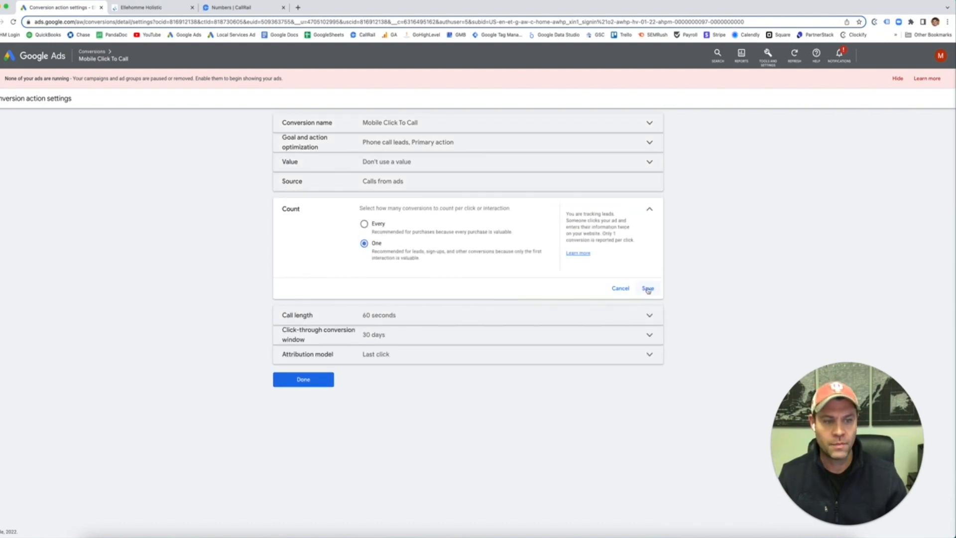
click(647, 287)
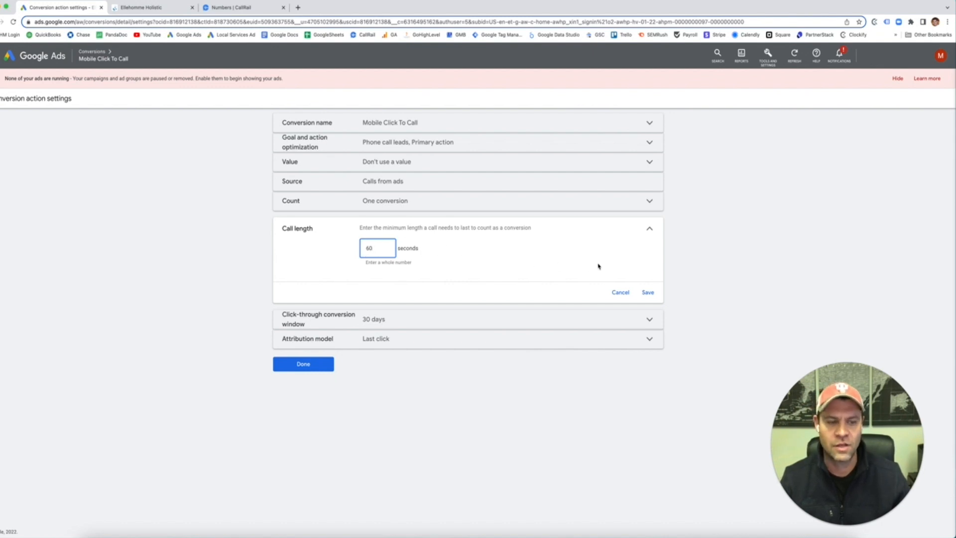
click(647, 293)
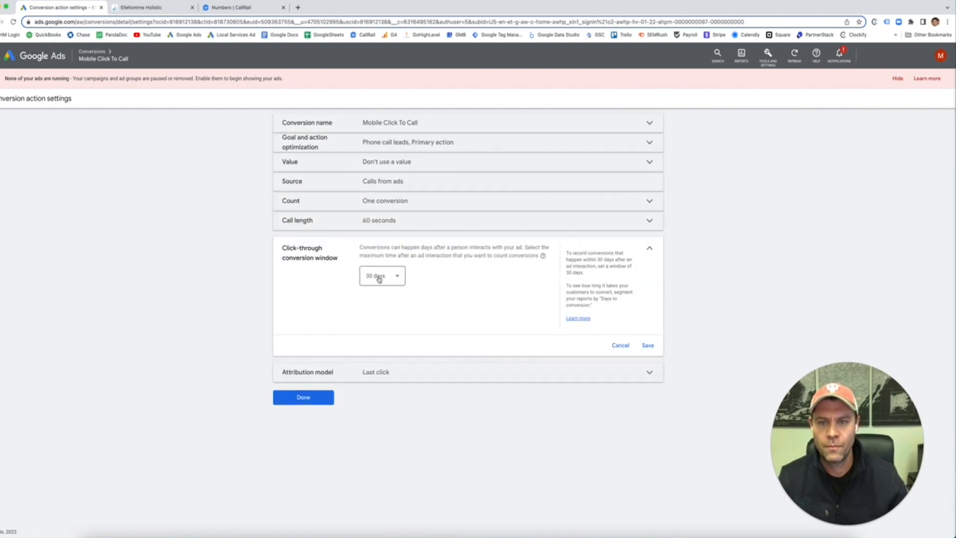
click(647, 345)
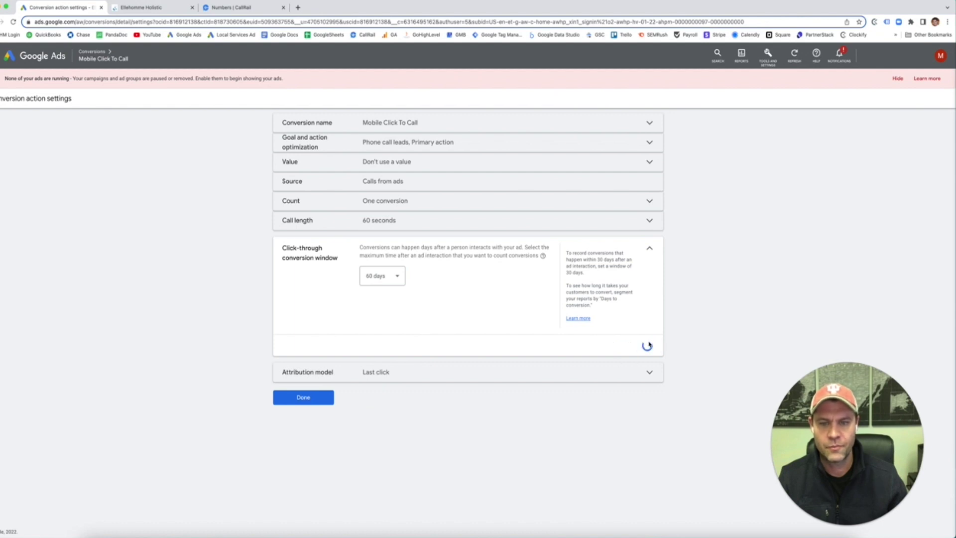
Set the attribution model to First click and finish editing the conversion action
click(649, 247)
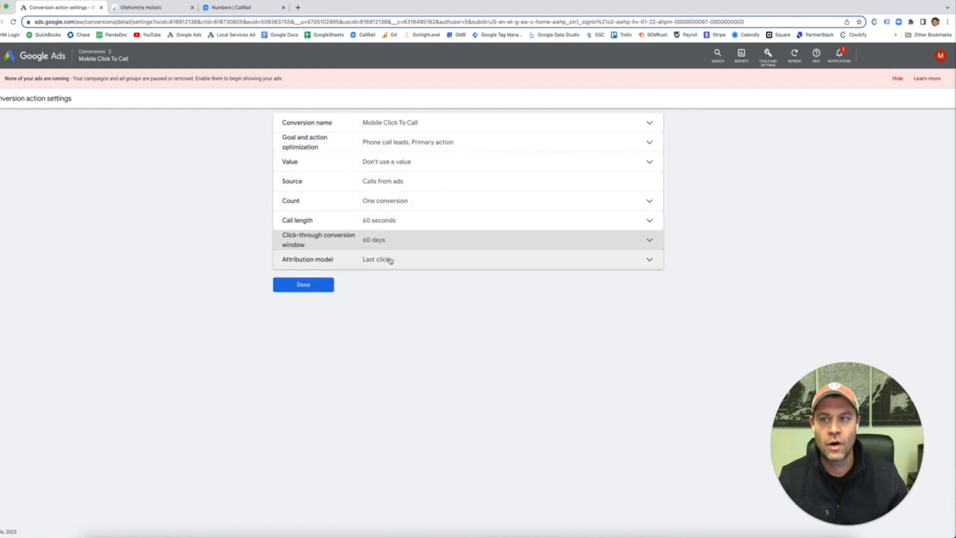
click(386, 259)
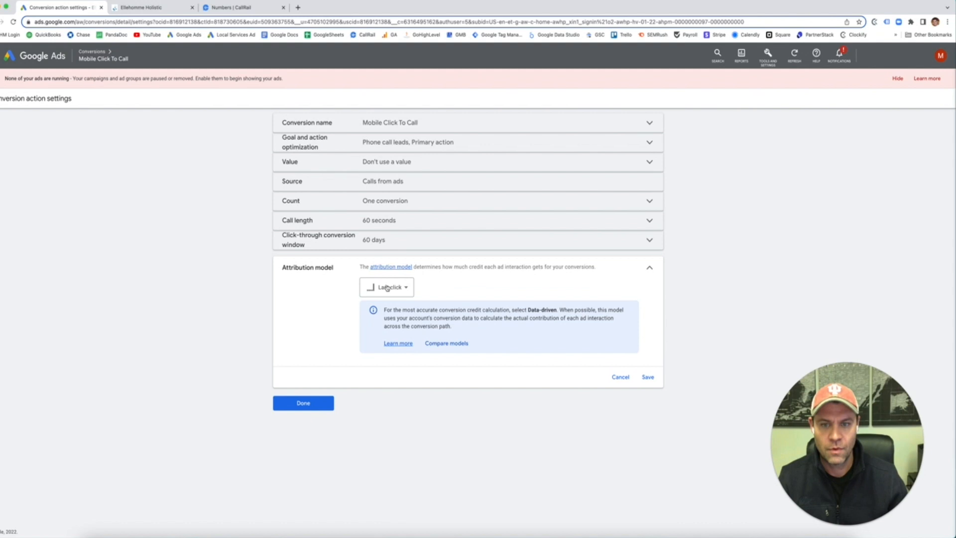
click(386, 287)
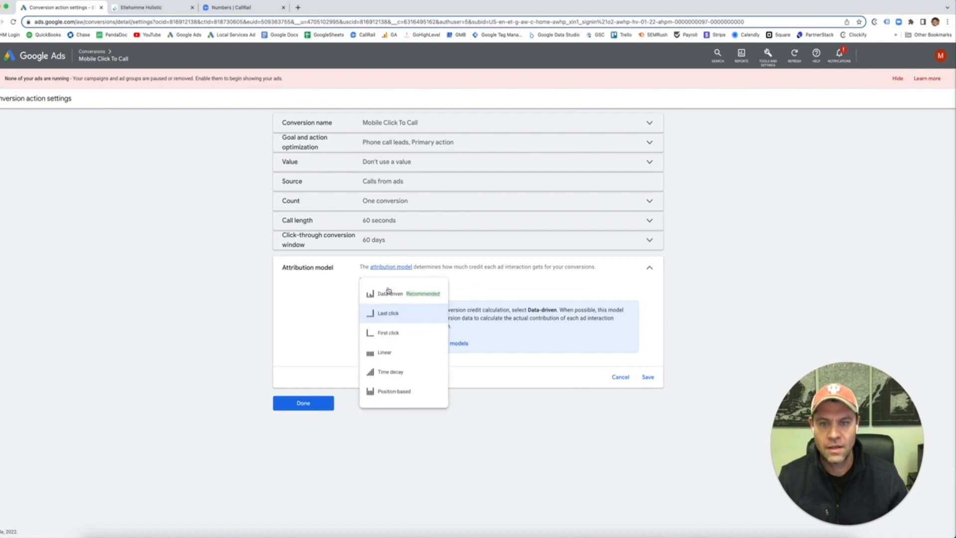
click(388, 333)
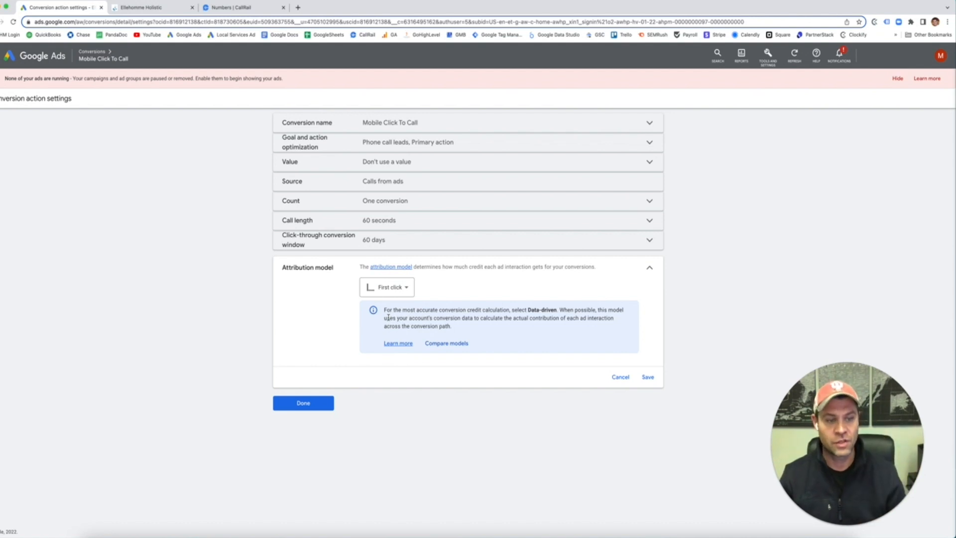
mouse_move(638, 365)
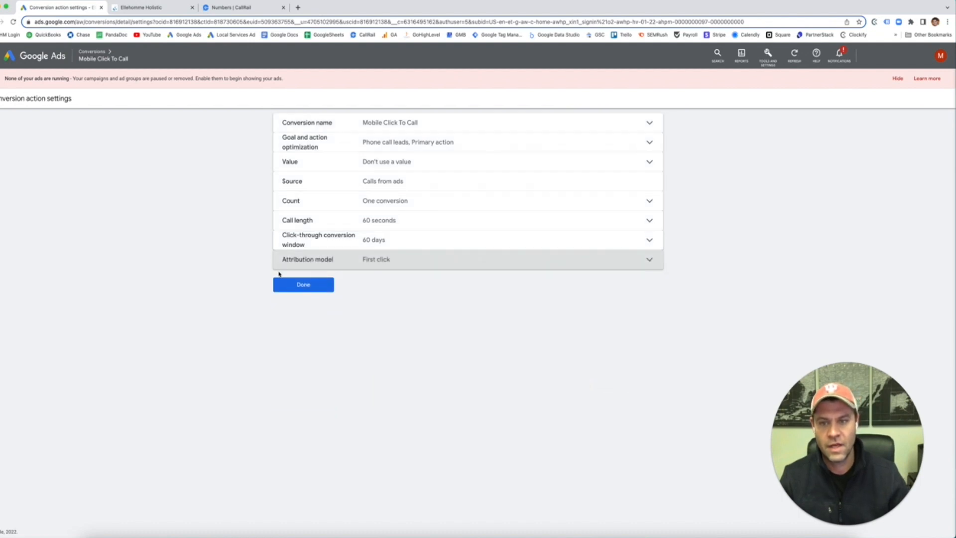
click(302, 285)
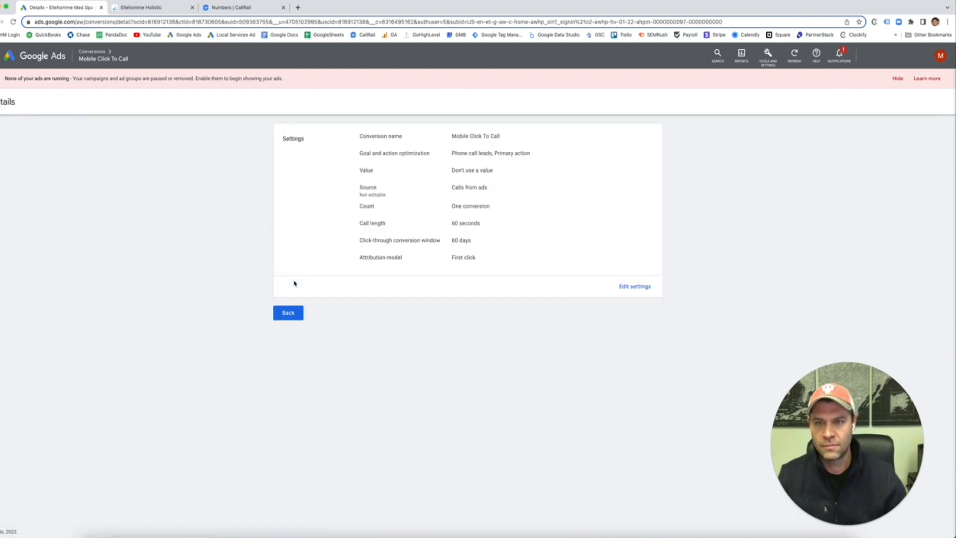
Return from the conversion action details to the campaign settings table listing Skin Treatments and Liposuction
click(288, 311)
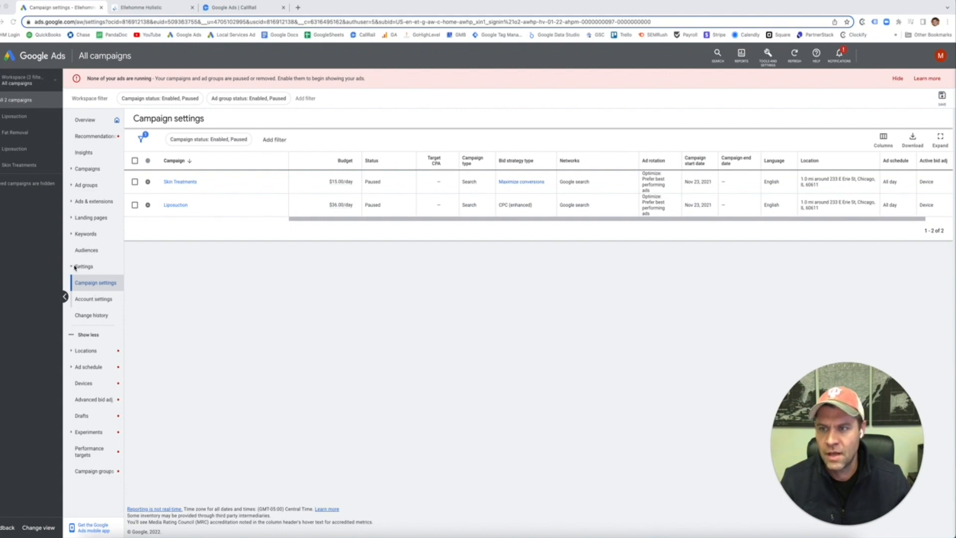
Save account settings with call reporting on and call data shared to CallRail
click(84, 267)
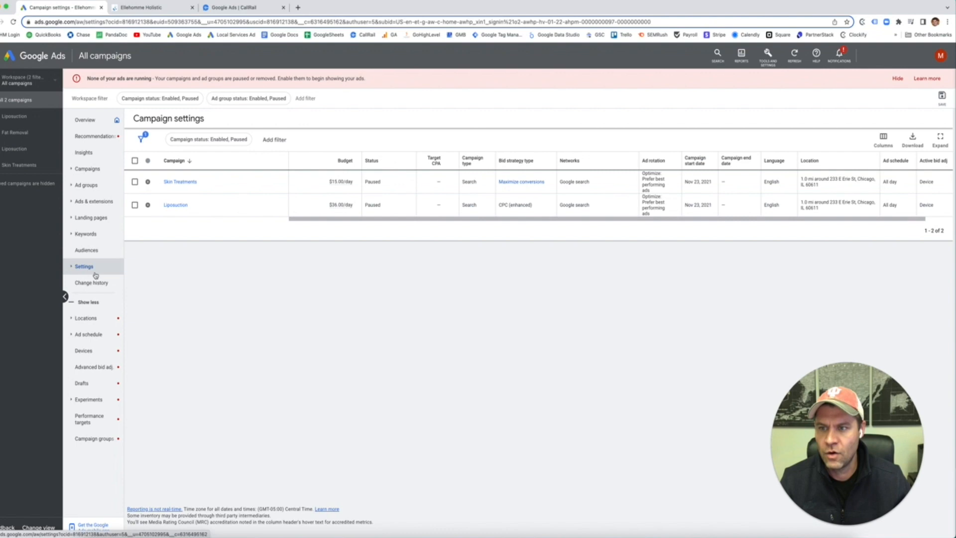
click(84, 266)
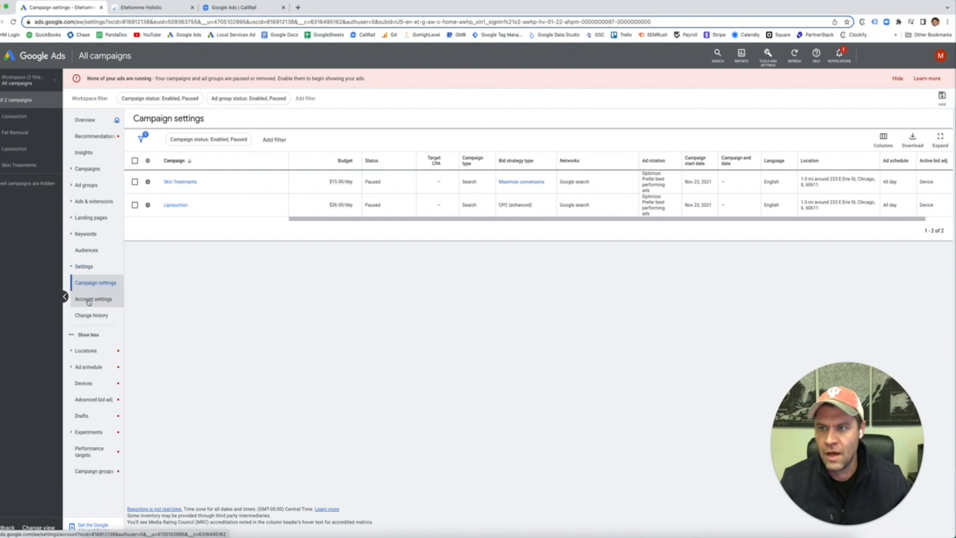
click(94, 299)
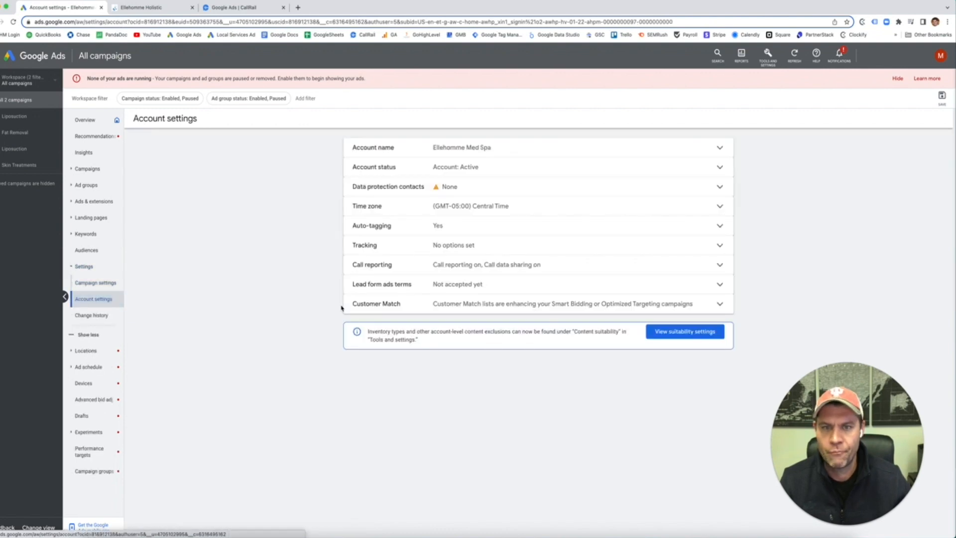
mouse_move(410, 271)
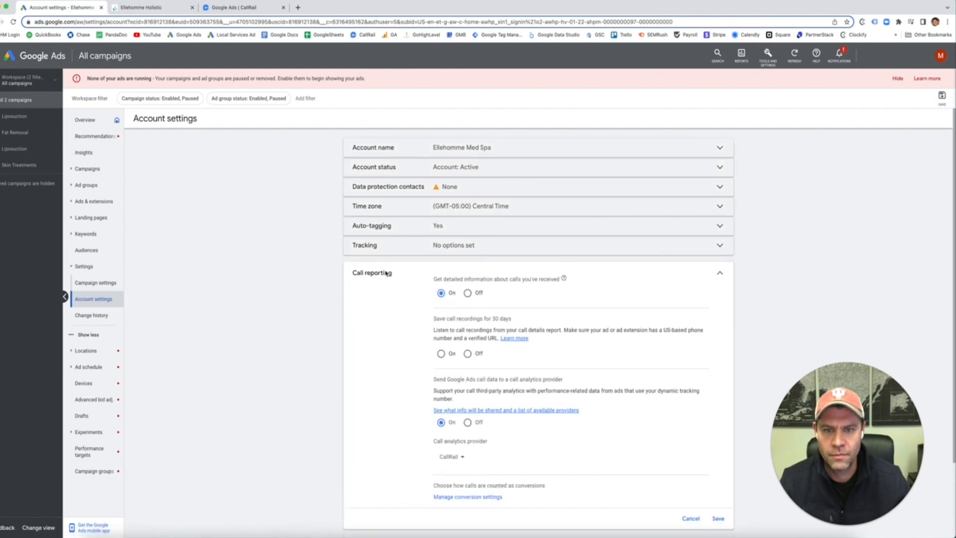
scroll(down, 3)
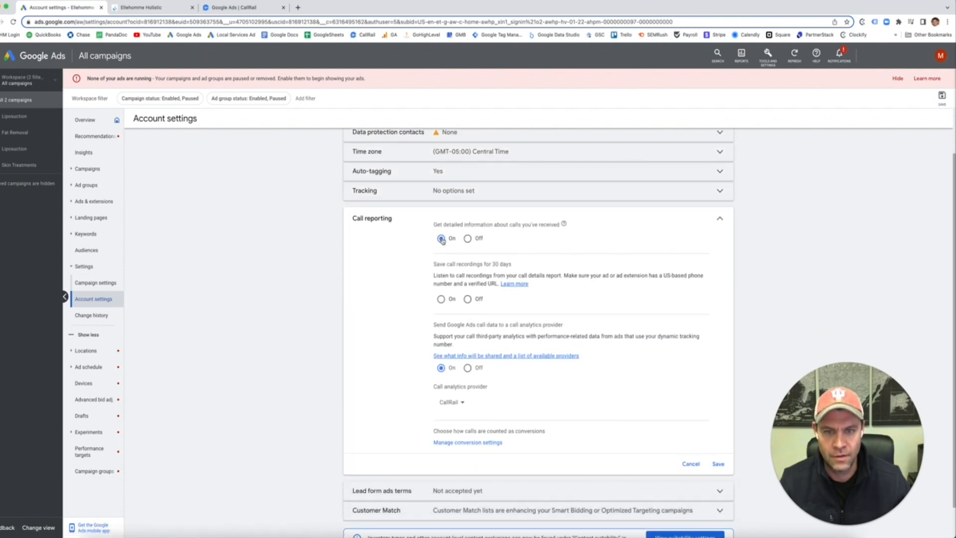
scroll(down, 3)
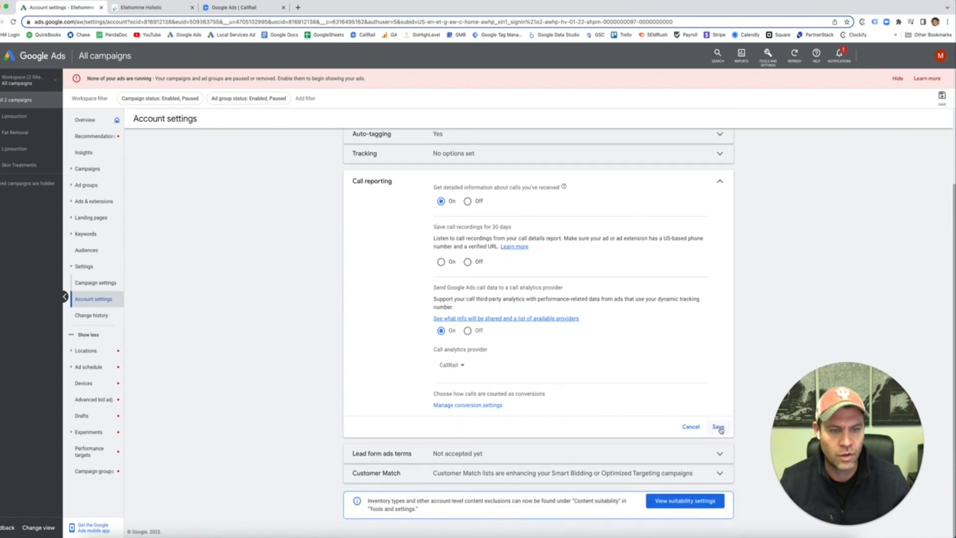
click(717, 426)
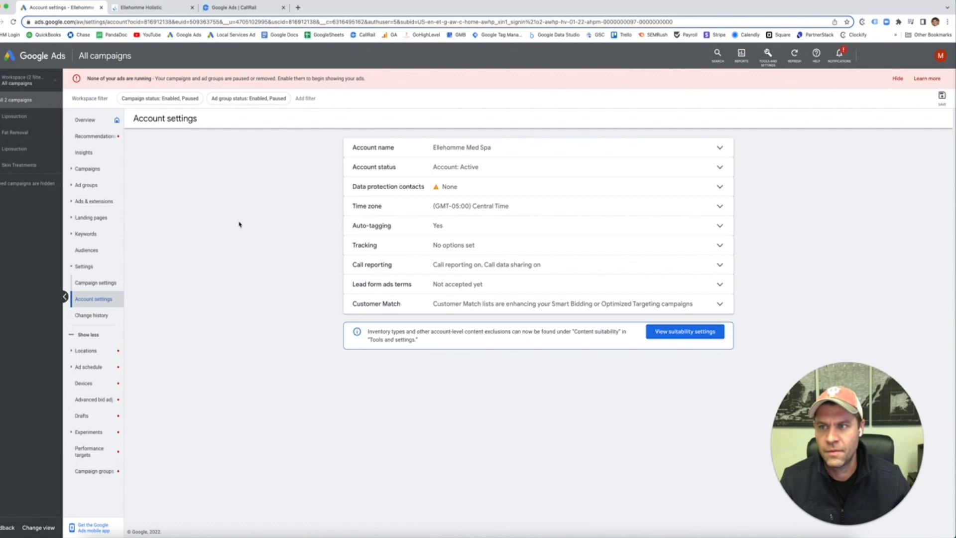
Go back to the Campaigns overview showing both paused campaigns
click(88, 169)
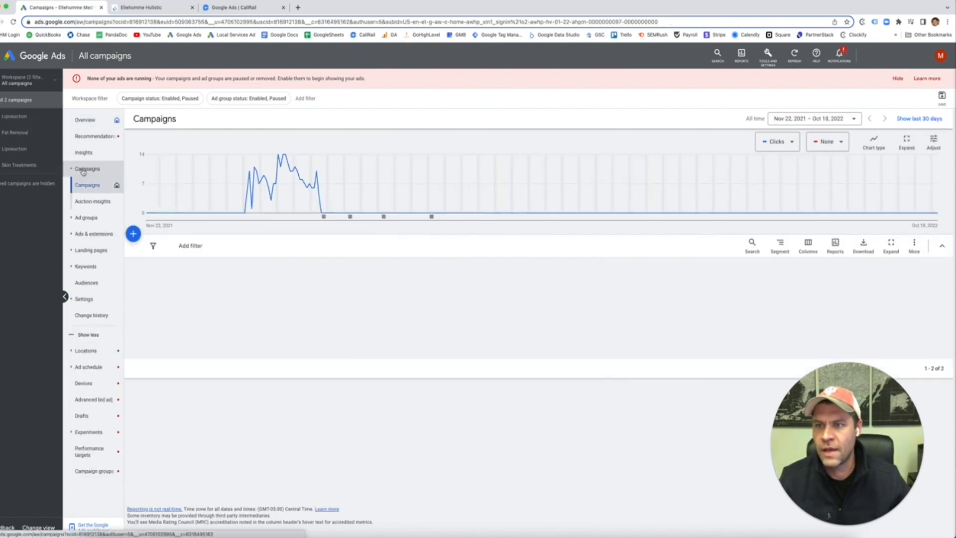
click(88, 185)
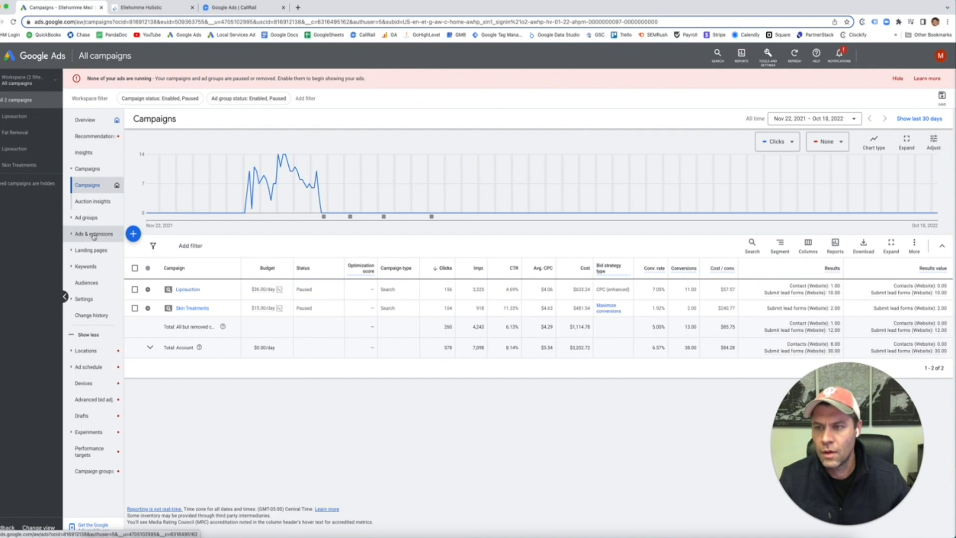
Show the Campaign settings table for Skin Treatments and Liposuction again
click(95, 282)
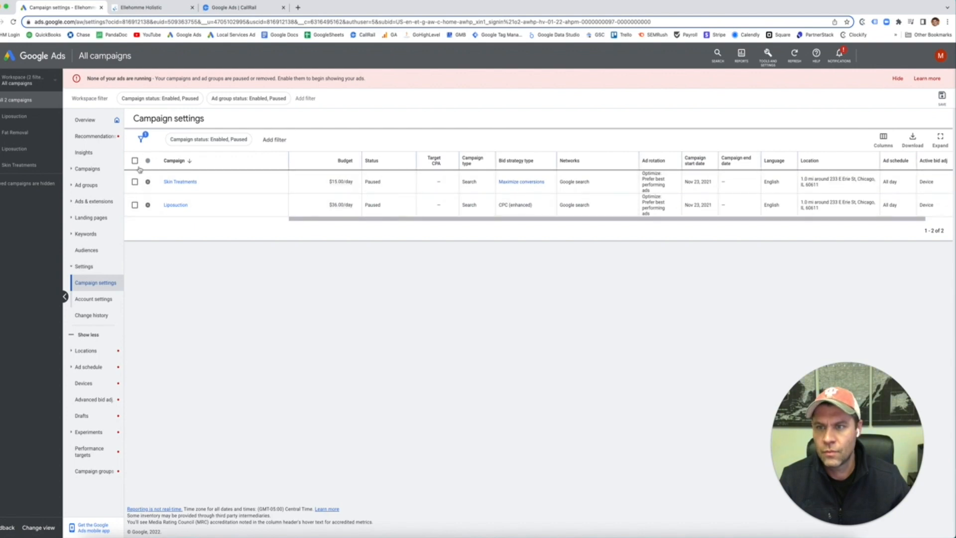
Select both campaigns and start the bulk Change tracking templates edit
click(135, 160)
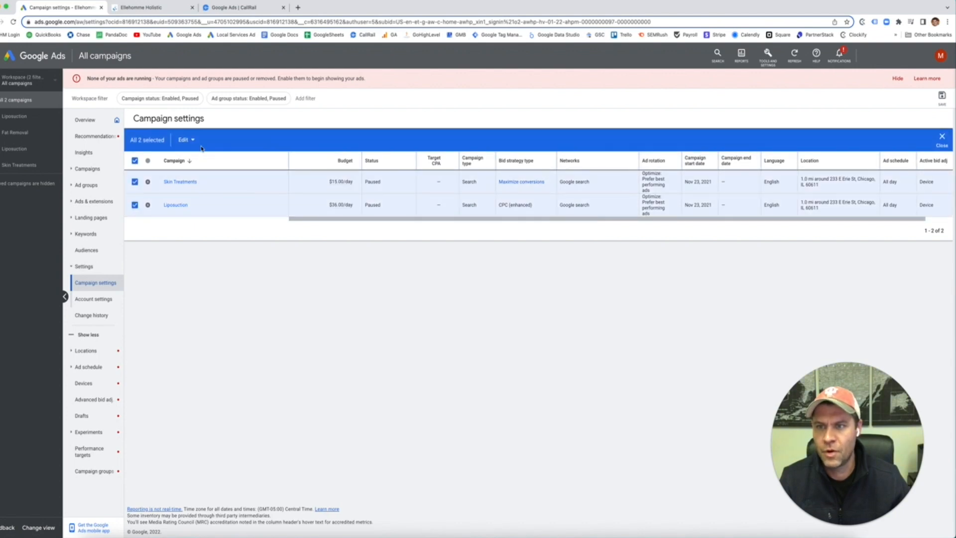
click(185, 139)
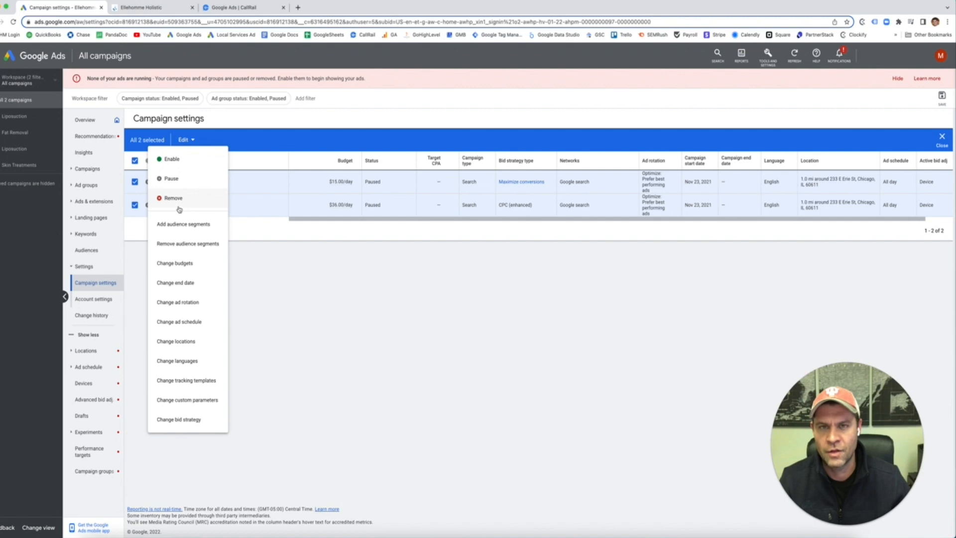
mouse_move(185, 238)
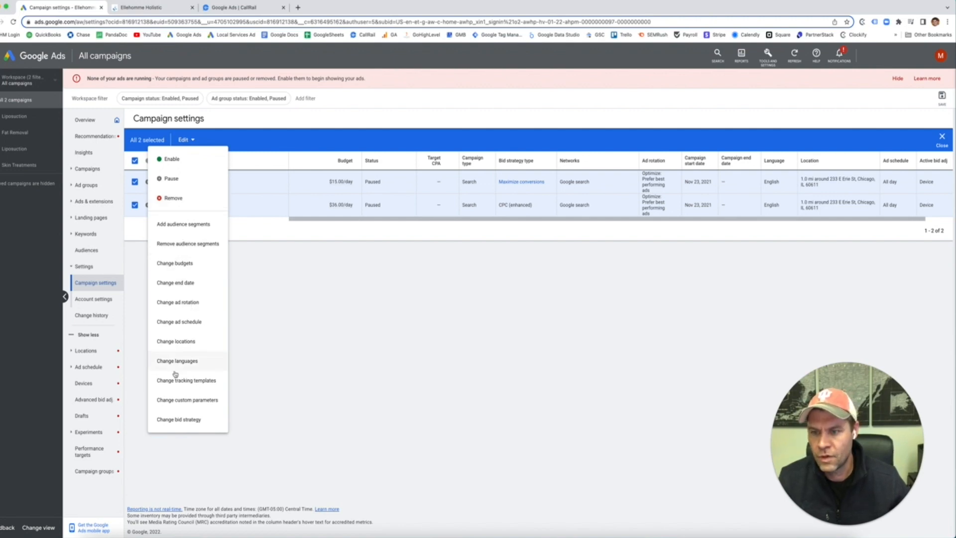
click(178, 381)
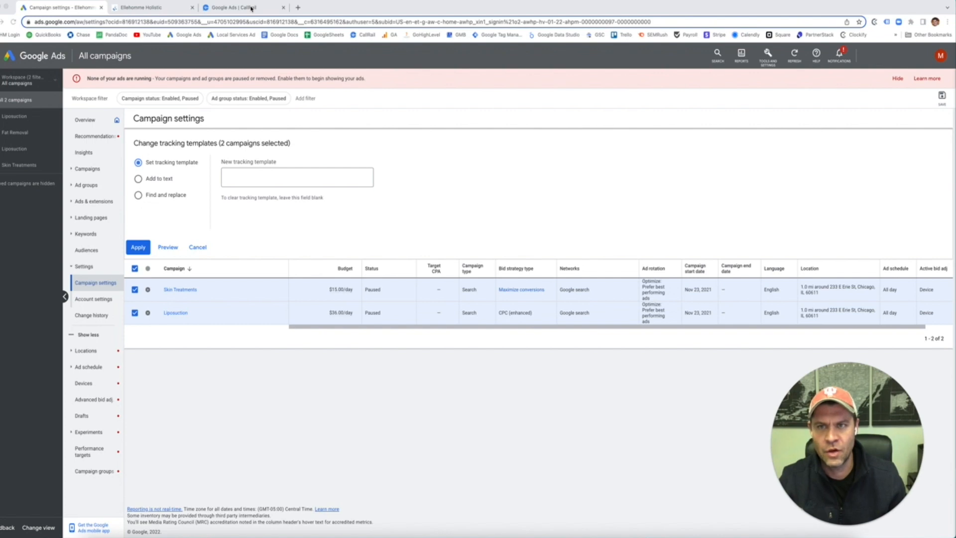
Switch to CallRail and reach the Google Ads integration page from the integrations library
click(242, 7)
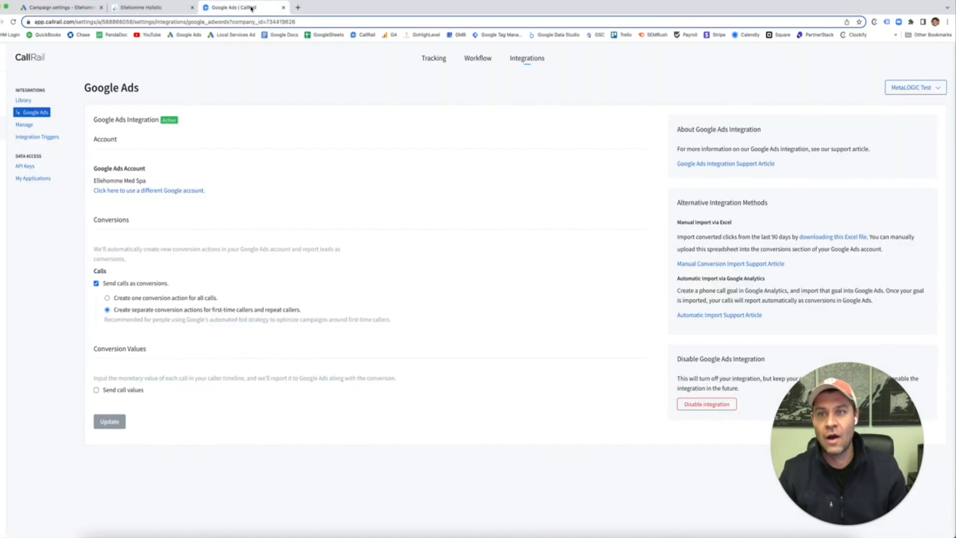
mouse_move(282, 83)
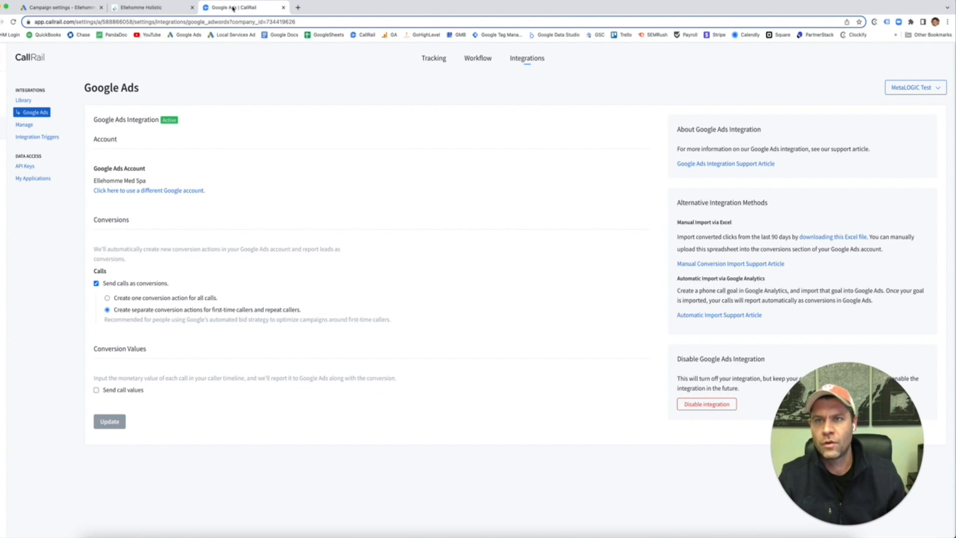
mouse_move(307, 70)
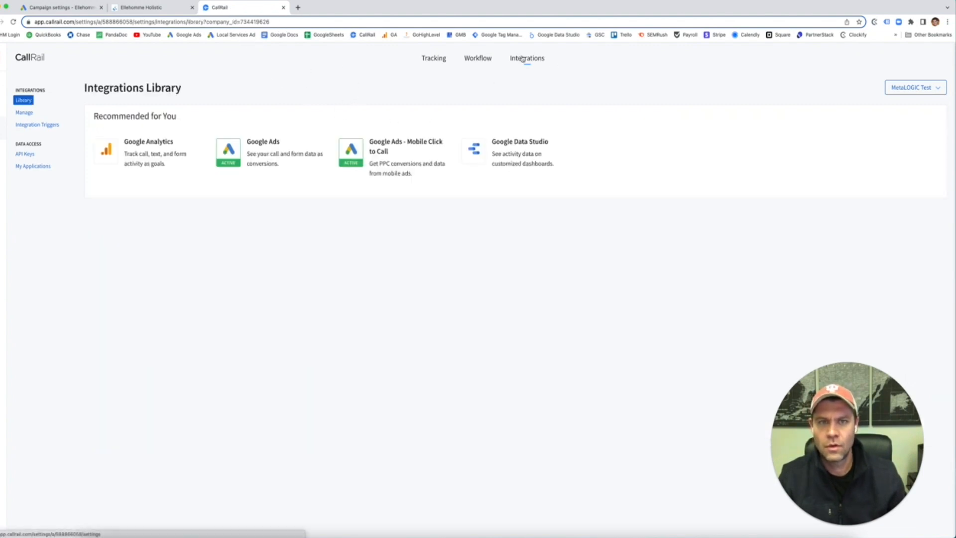
click(263, 149)
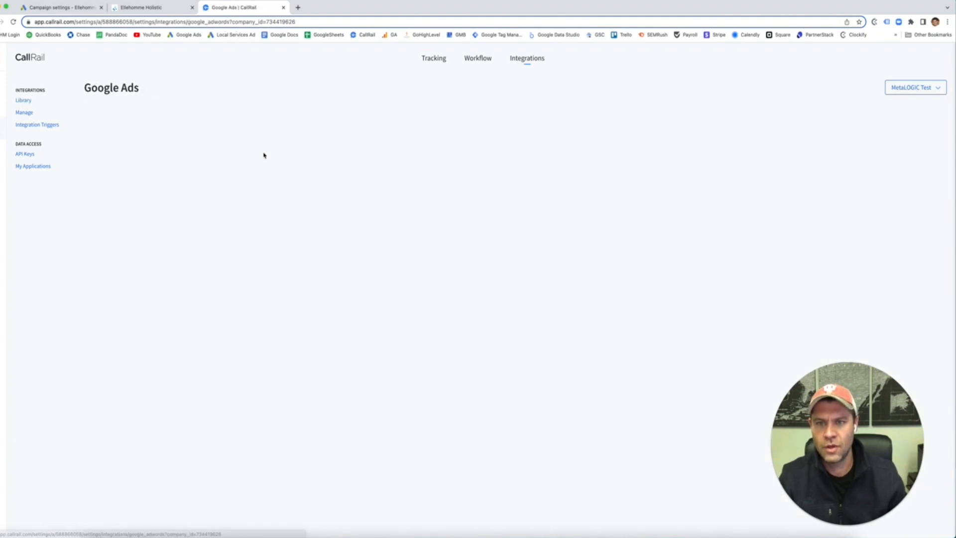
click(24, 112)
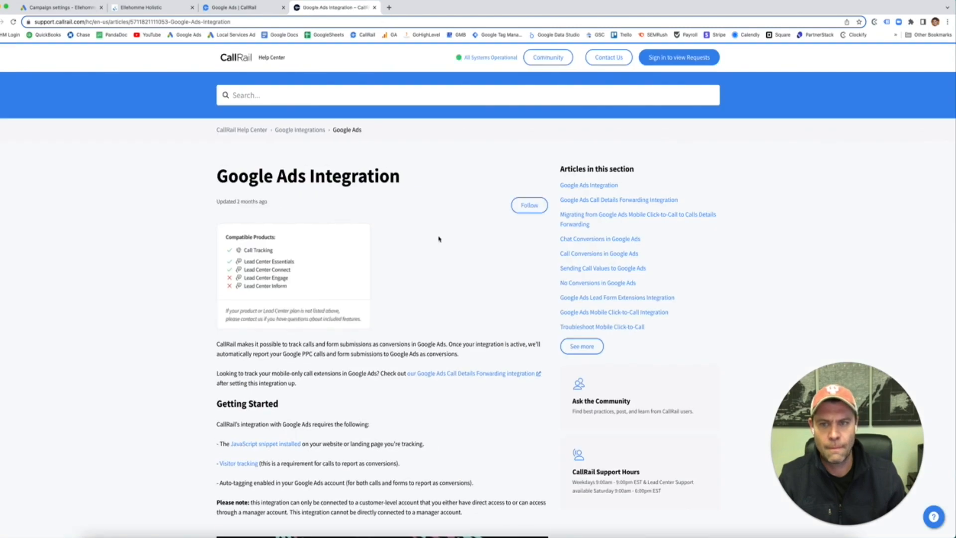
Find the Adding Tracking Templates article, select its recommended template string, and return to Google Ads
scroll(down, 3)
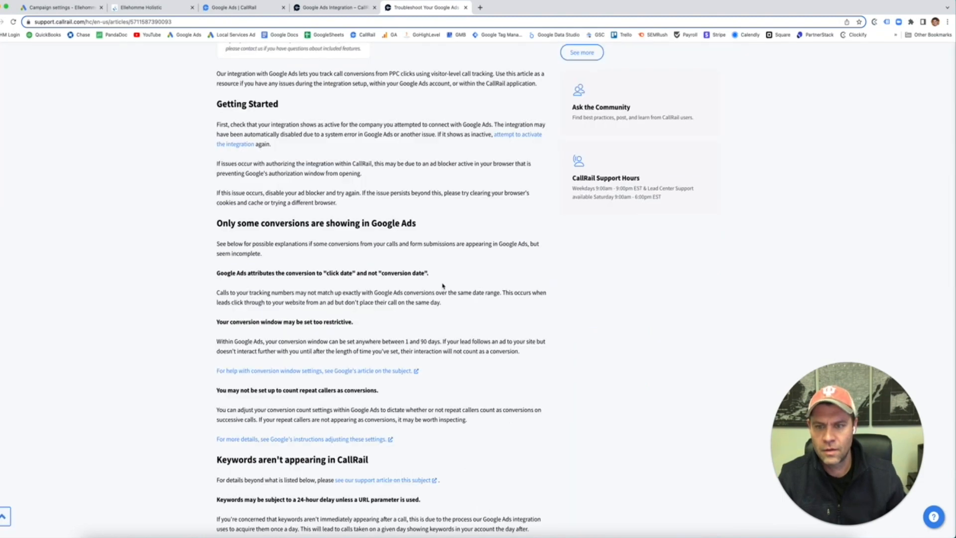
scroll(down, 3)
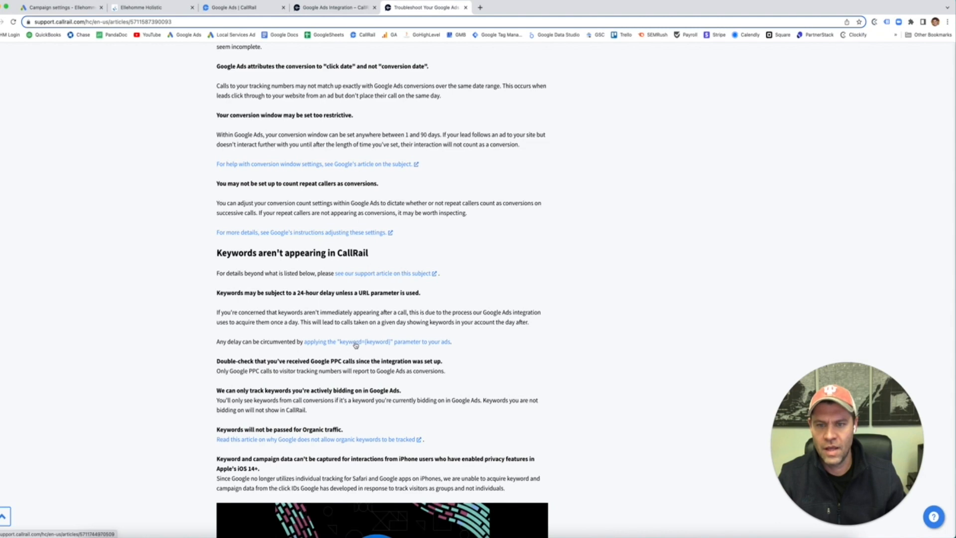
click(360, 342)
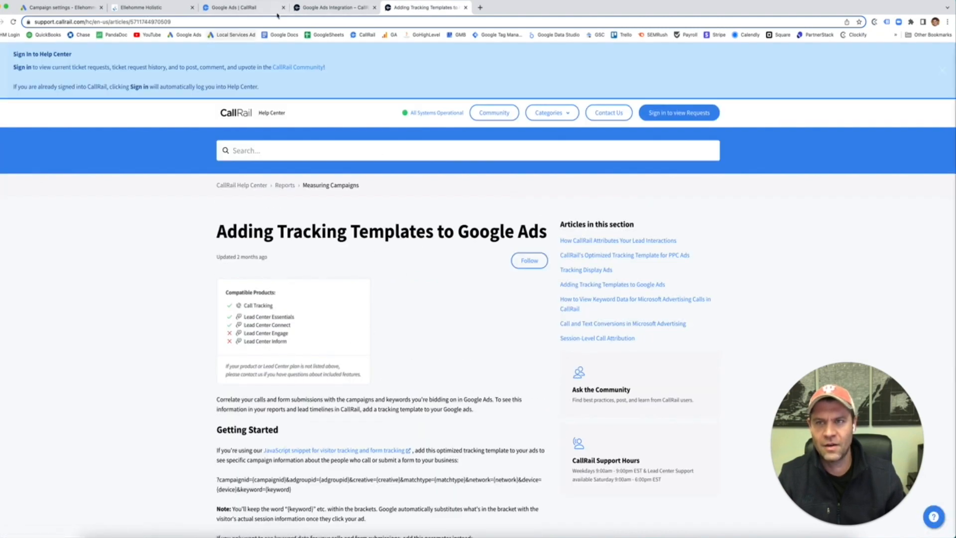
scroll(down, 3)
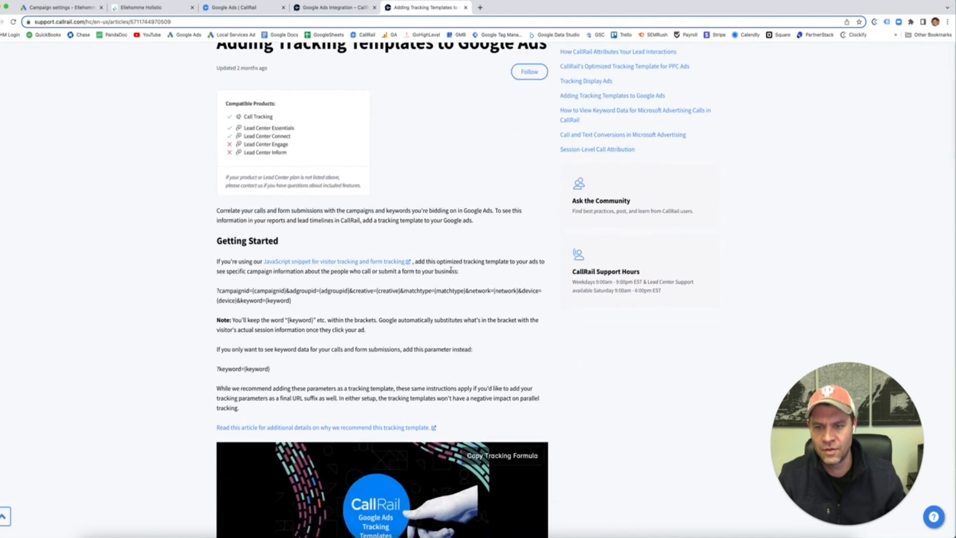
scroll(down, 3)
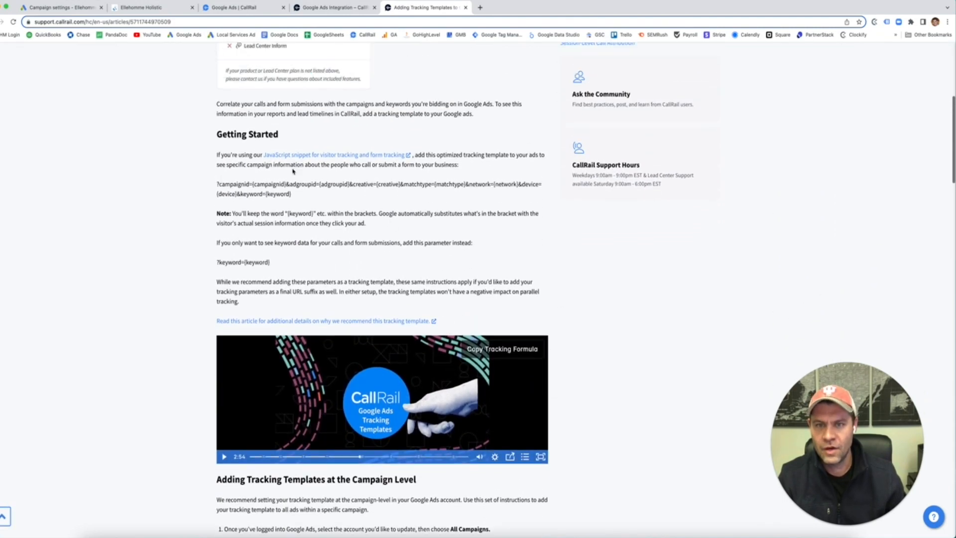
drag(216, 184, 291, 194)
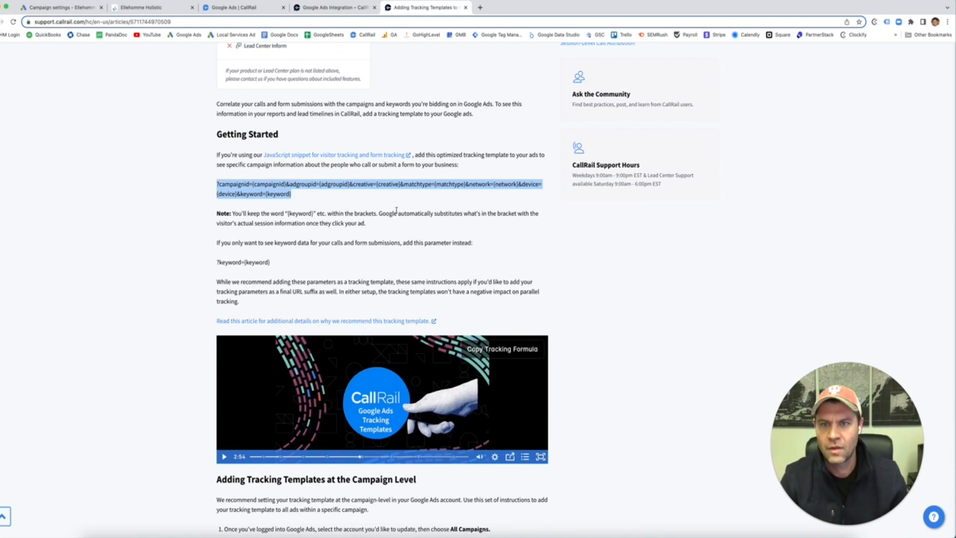
click(64, 8)
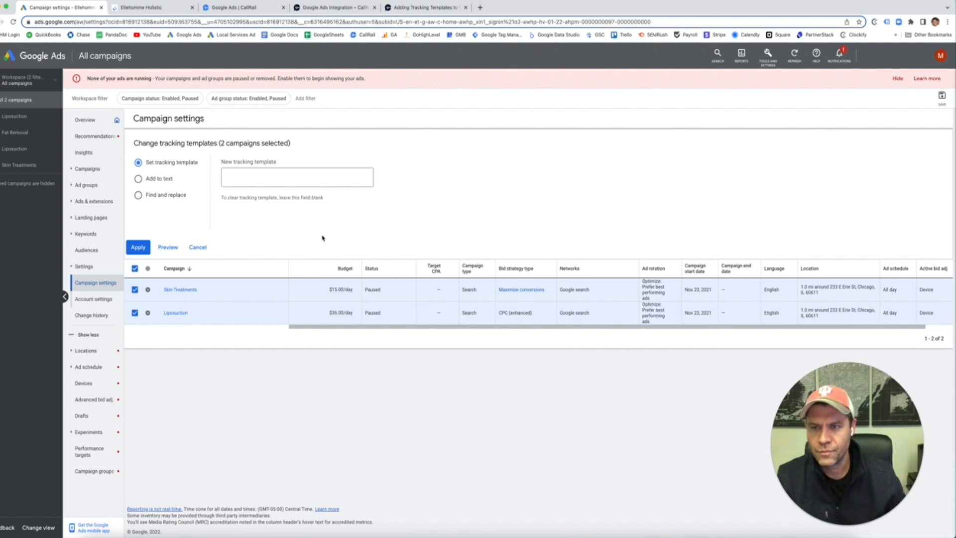
Apply the CallRail template '...&network={network}&device={device}&keyword={keyword}' to both campaigns
text(}&network={network}&device={device}&keyword={keyword})
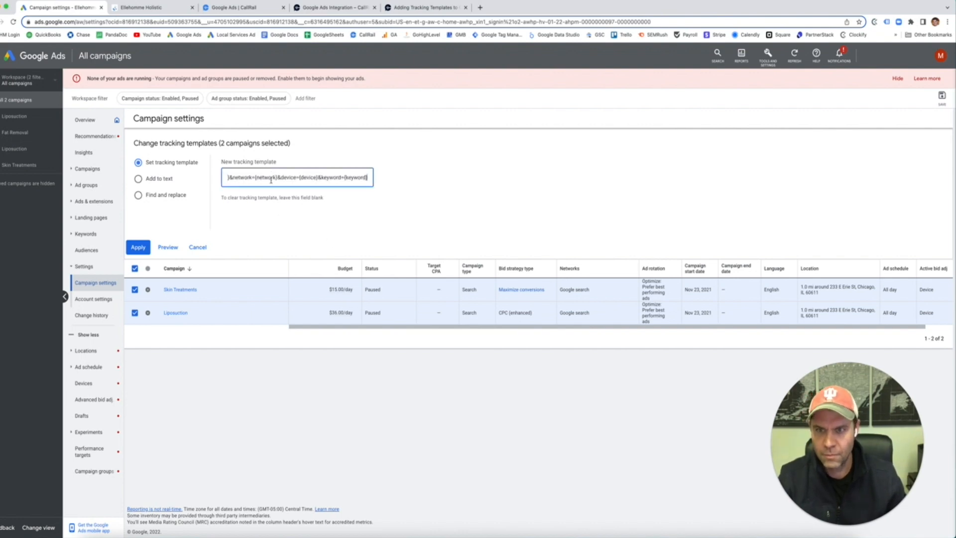
click(138, 247)
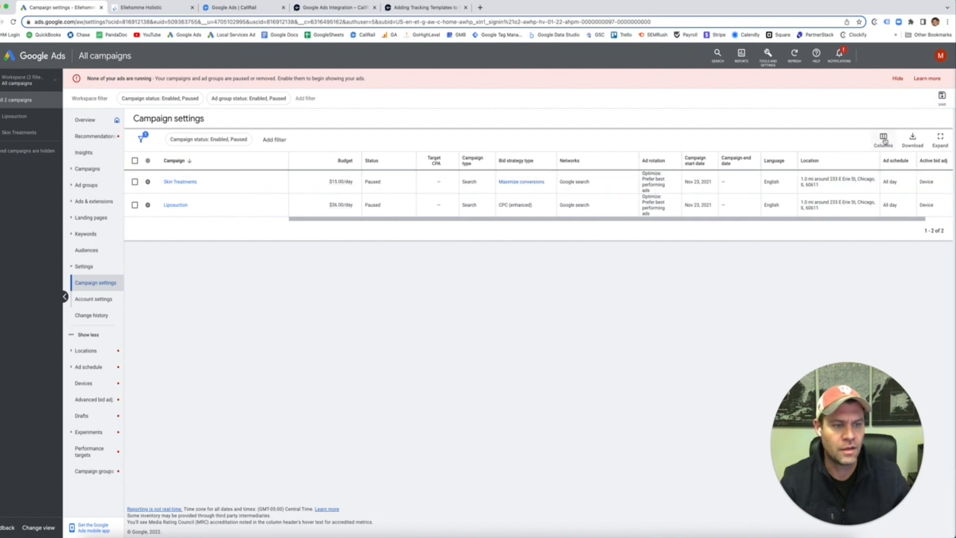
Add a Tracking template column to the campaign settings table via Modify columns
click(882, 139)
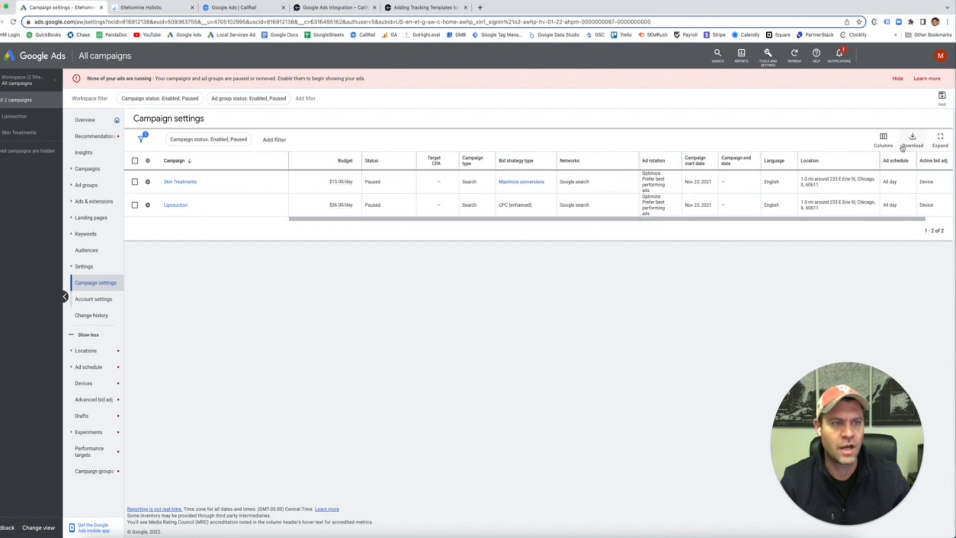
click(883, 138)
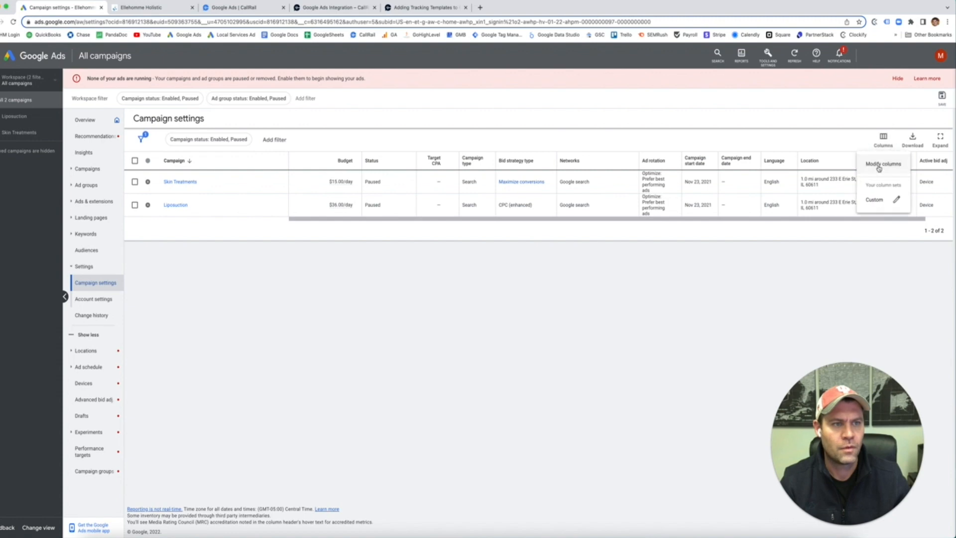
click(880, 163)
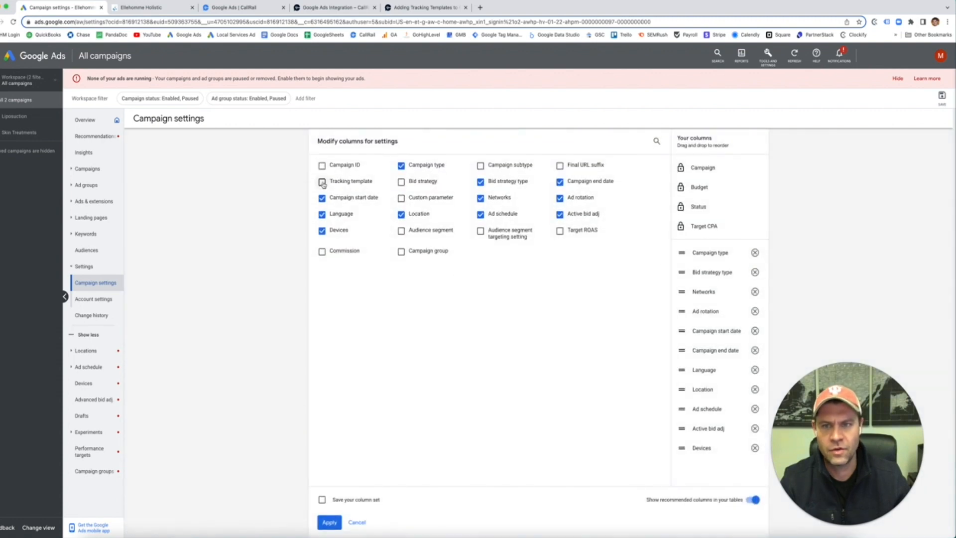
click(322, 181)
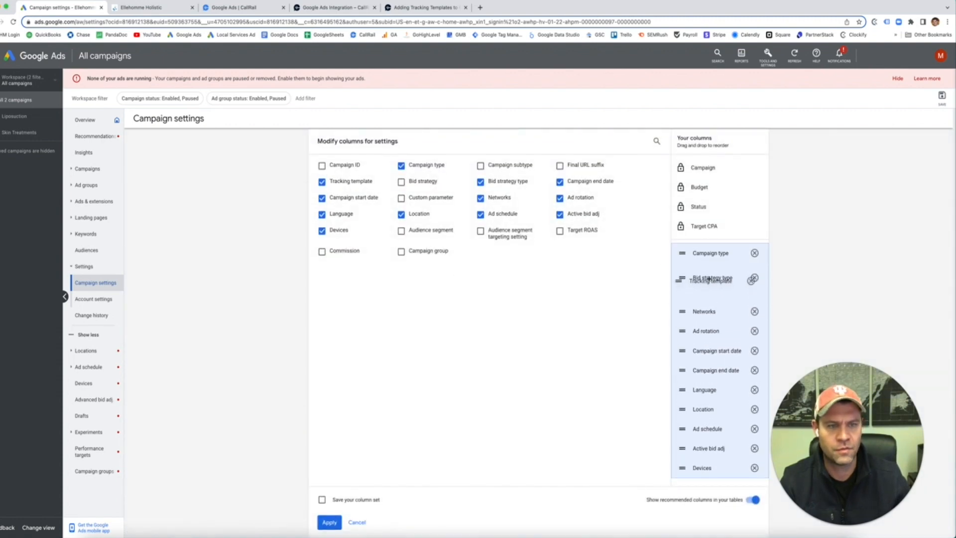
click(330, 535)
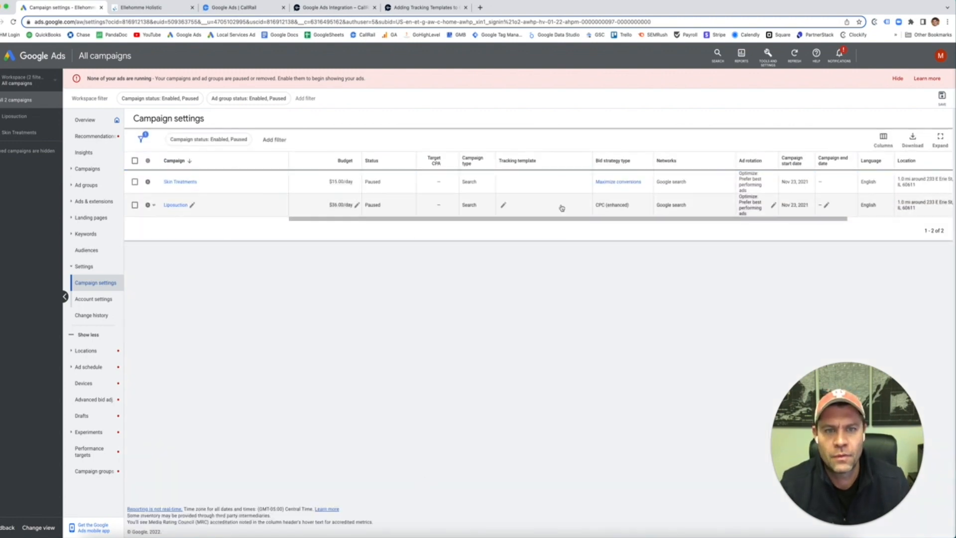
Test the Skin Treatments tracking template (10 of 10 landing pages found), save it, and switch to CallRail
click(503, 181)
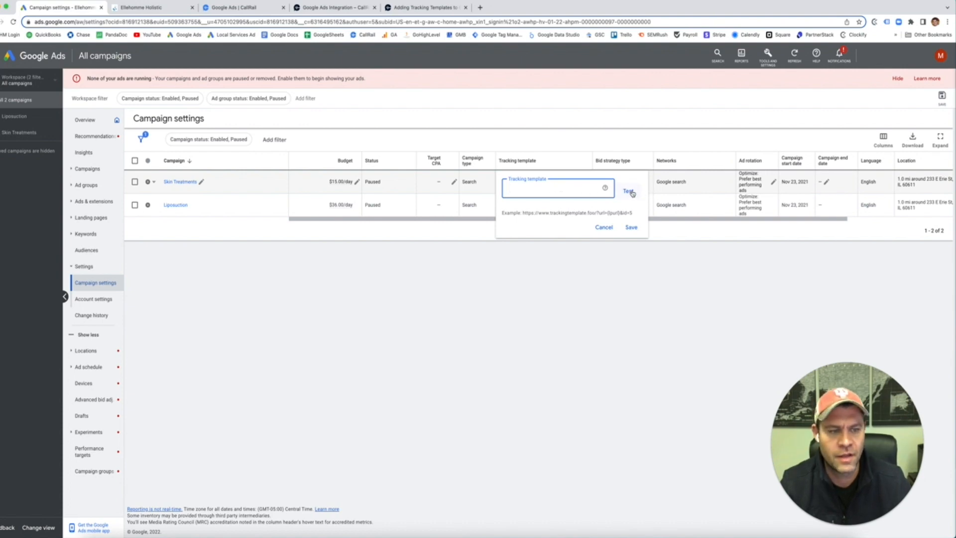
click(628, 190)
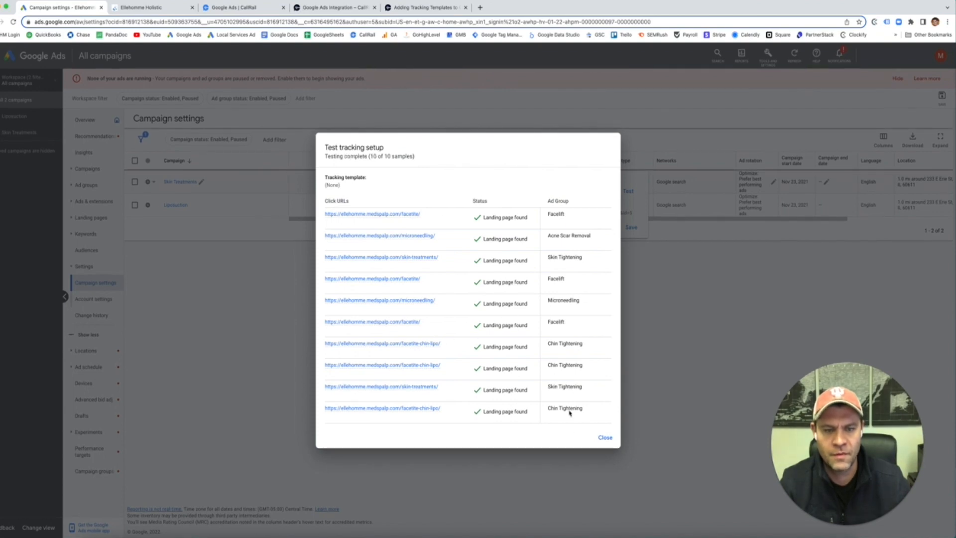
click(606, 437)
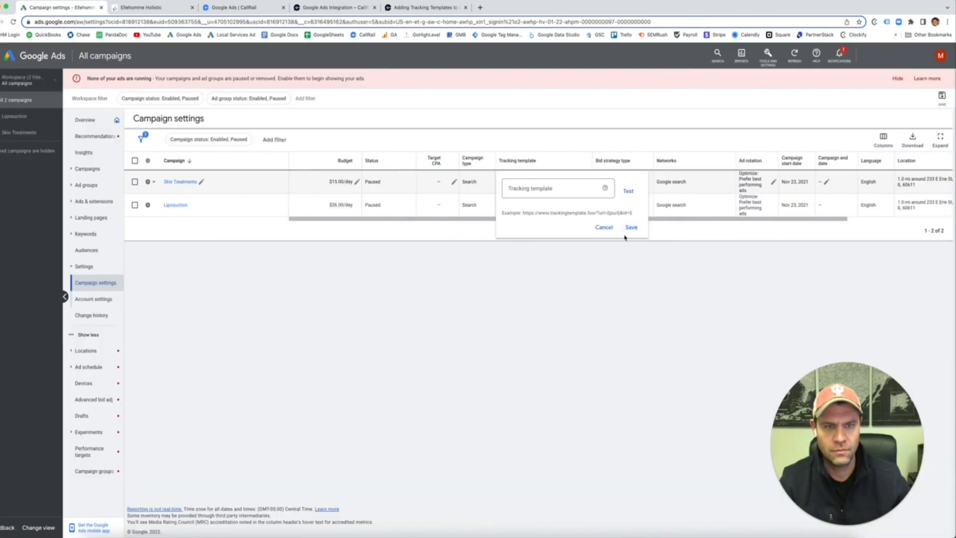
click(603, 227)
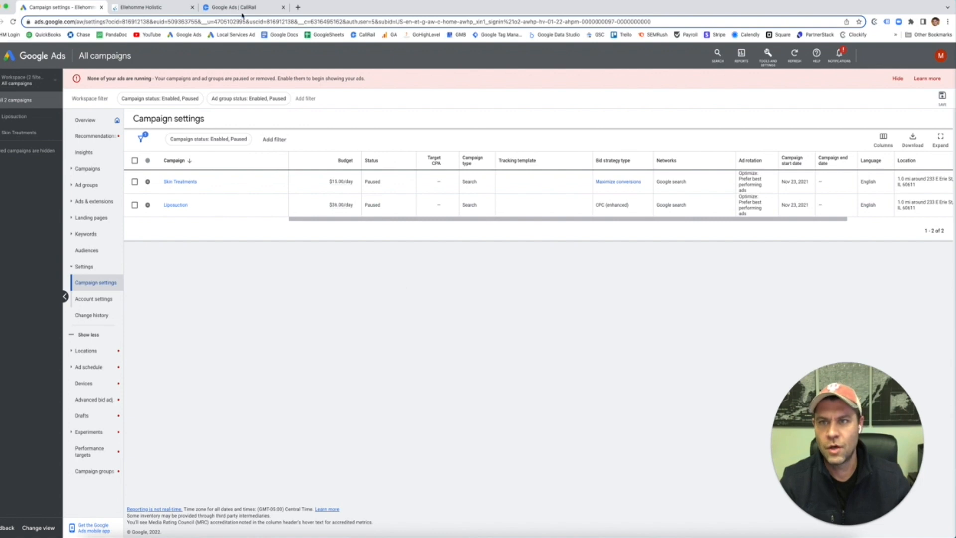
click(240, 8)
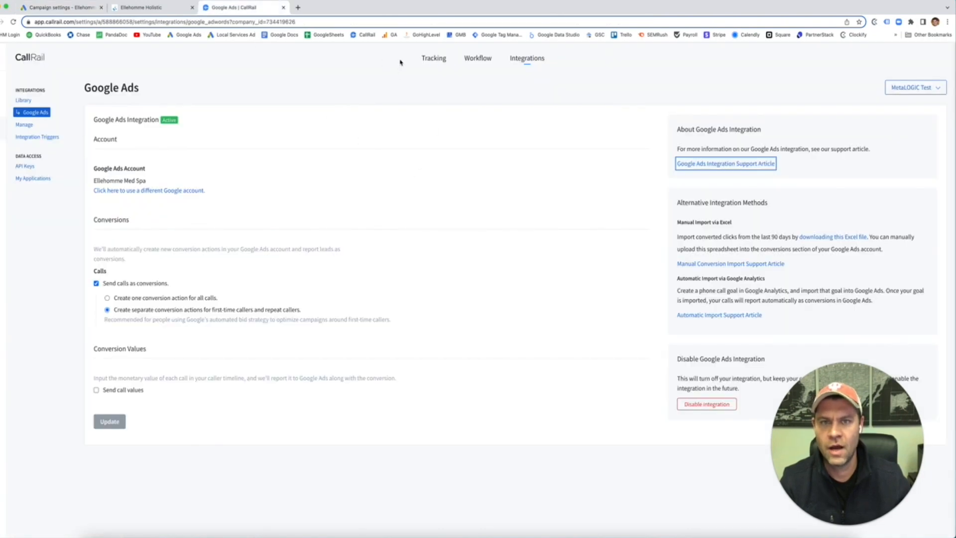
Show CallRail's Call Log with 160 calls from Oct 11 to Oct 18, 2022
click(433, 58)
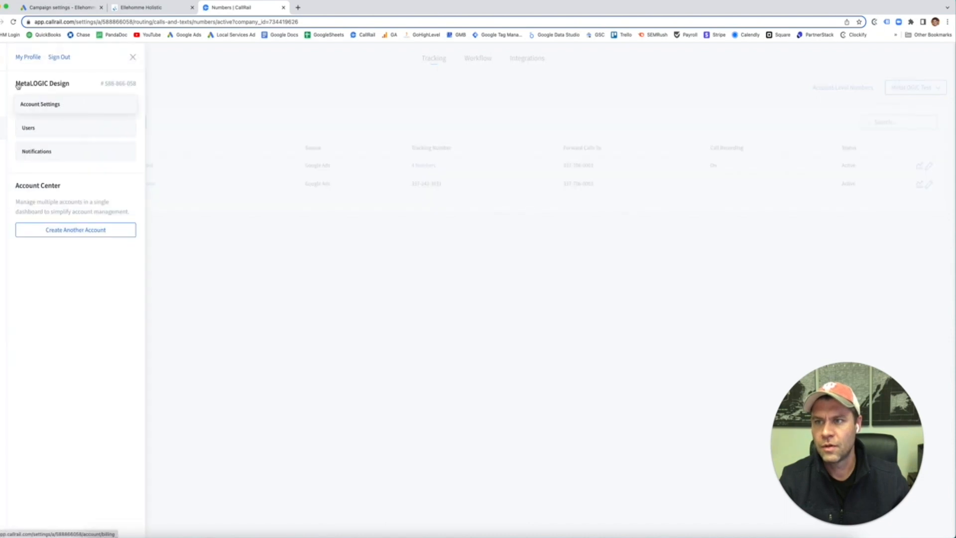
click(132, 56)
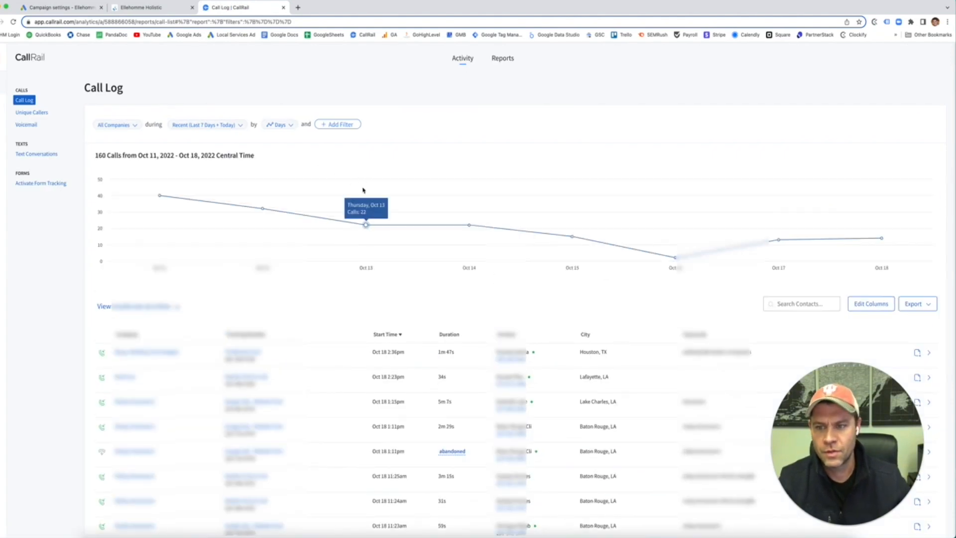
scroll(down, 3)
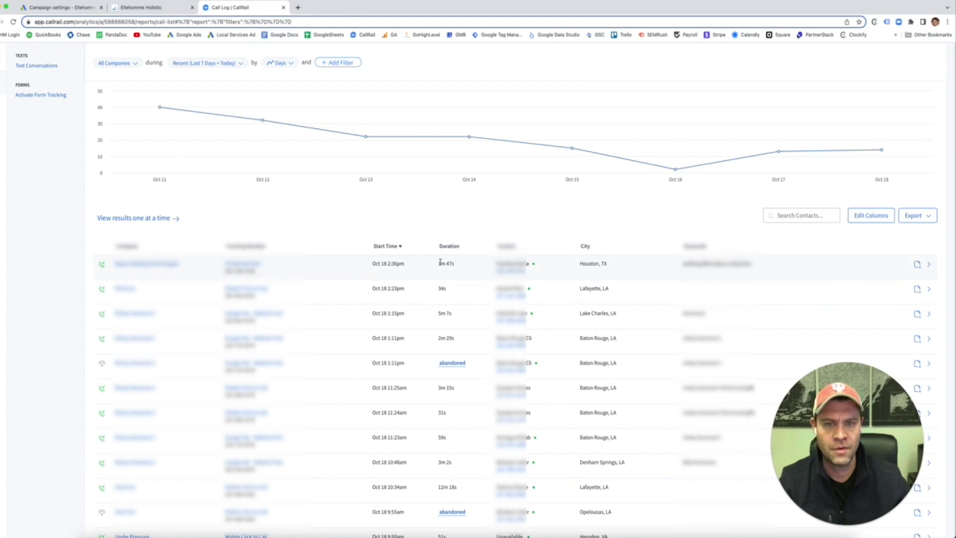
double_click(446, 263)
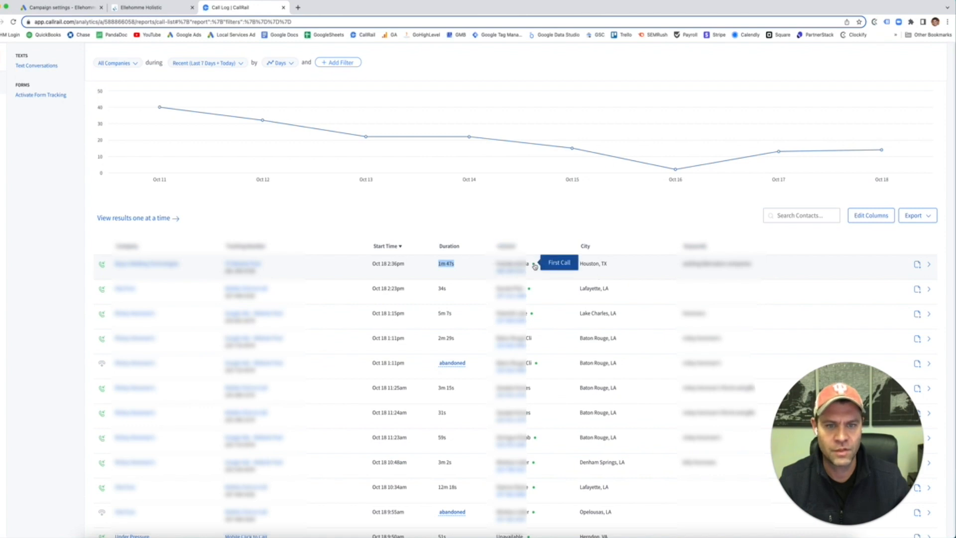
mouse_move(600, 271)
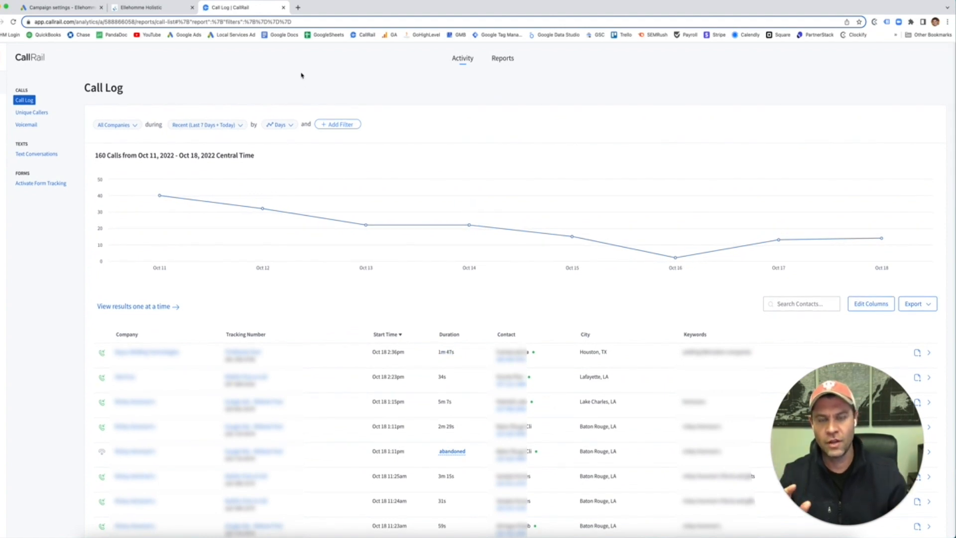
mouse_move(290, 84)
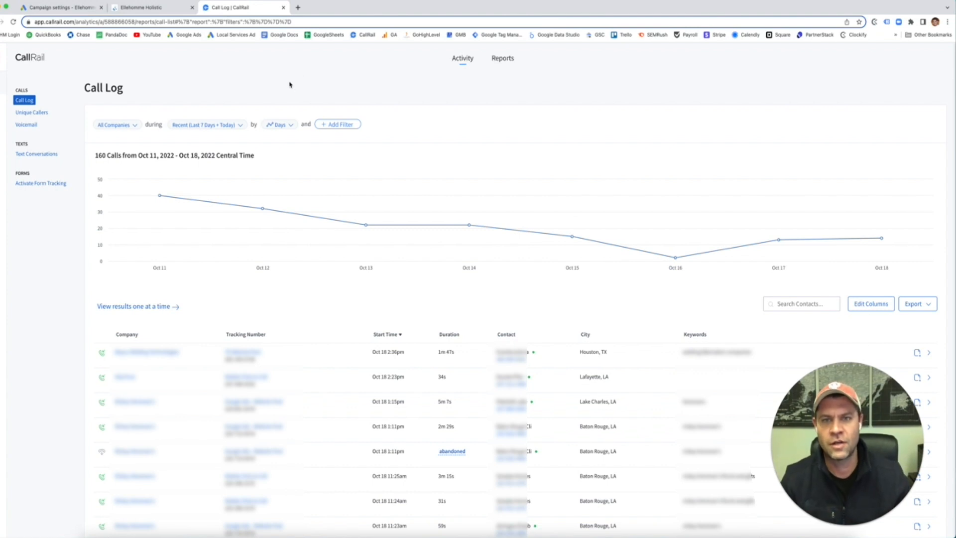